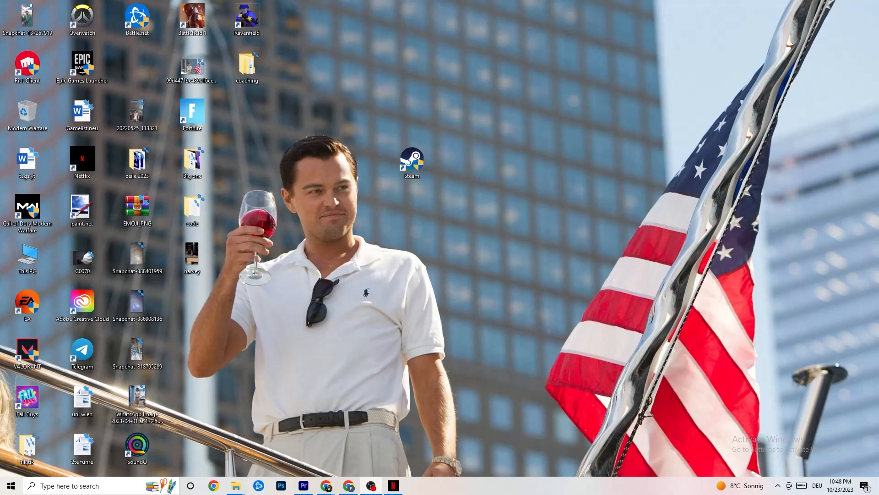
pyautogui.moveTo(607, 183)
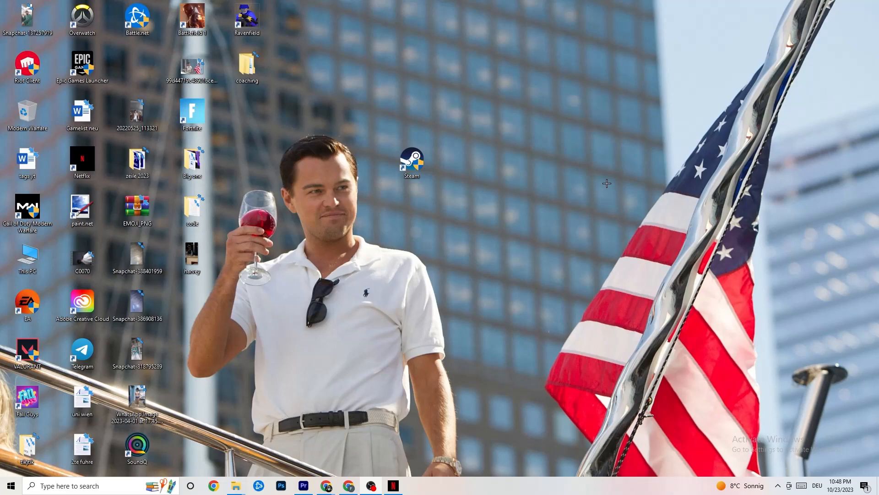
pyautogui.moveTo(627, 164)
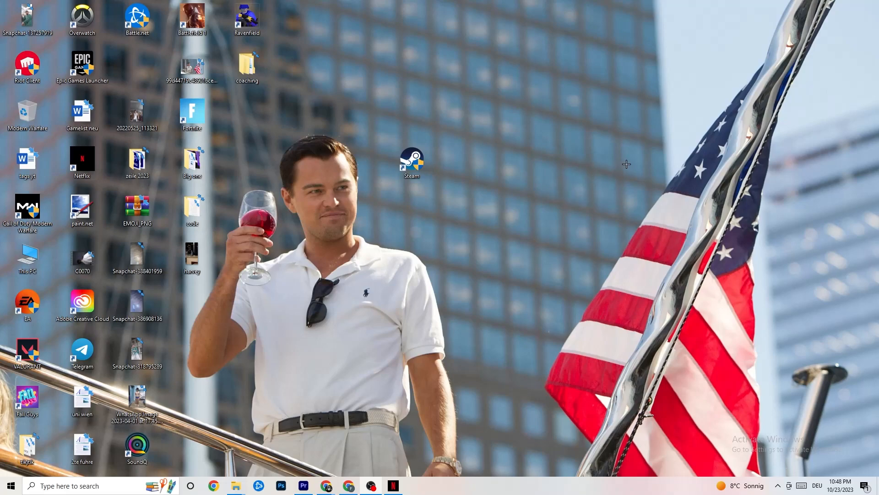
pyautogui.moveTo(512, 190)
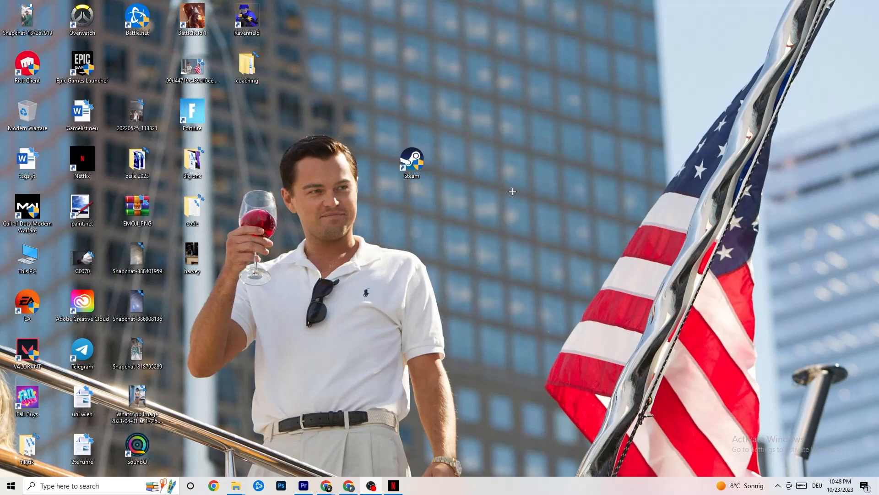
# - Bring up the Start menu and scroll through the installed apps list
pyautogui.click(9, 486)
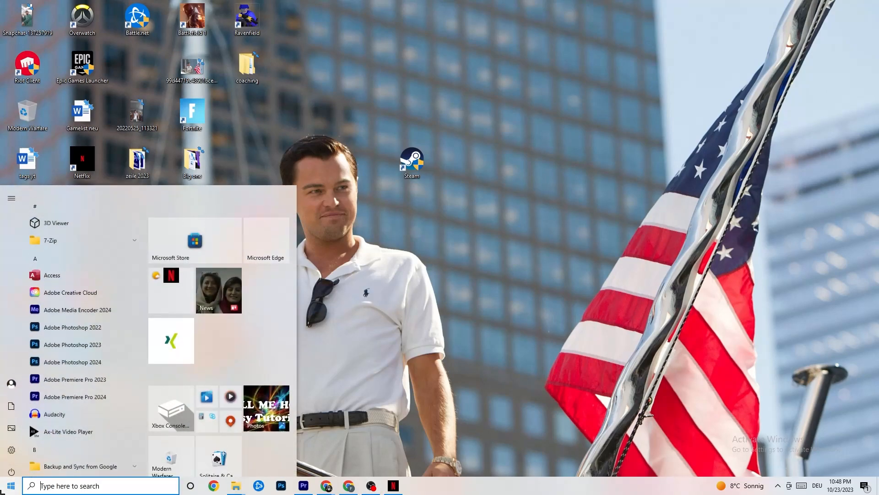
pyautogui.scroll(-3)
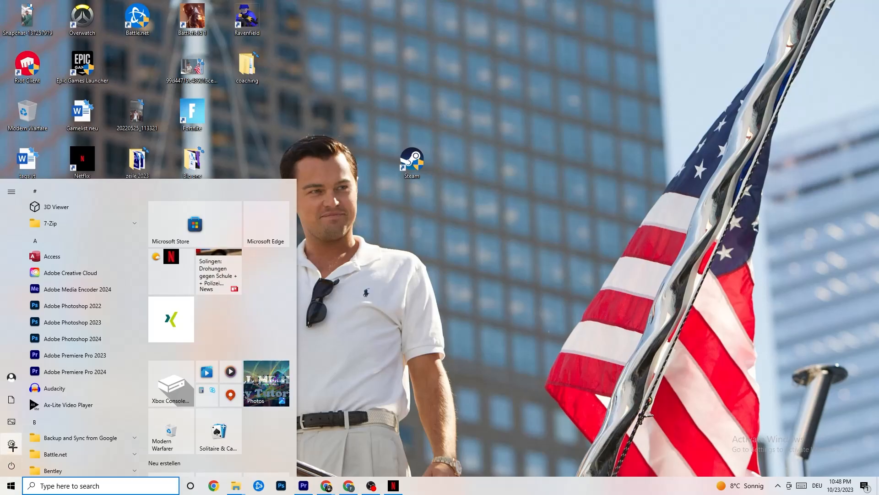
# - Launch Settings and go to Update & Security, showing Windows Update is up to date
pyautogui.click(11, 440)
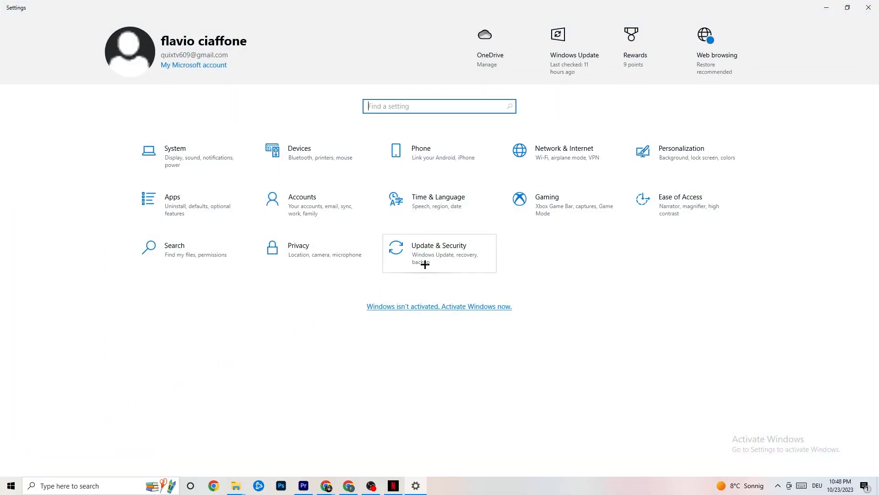
pyautogui.click(439, 249)
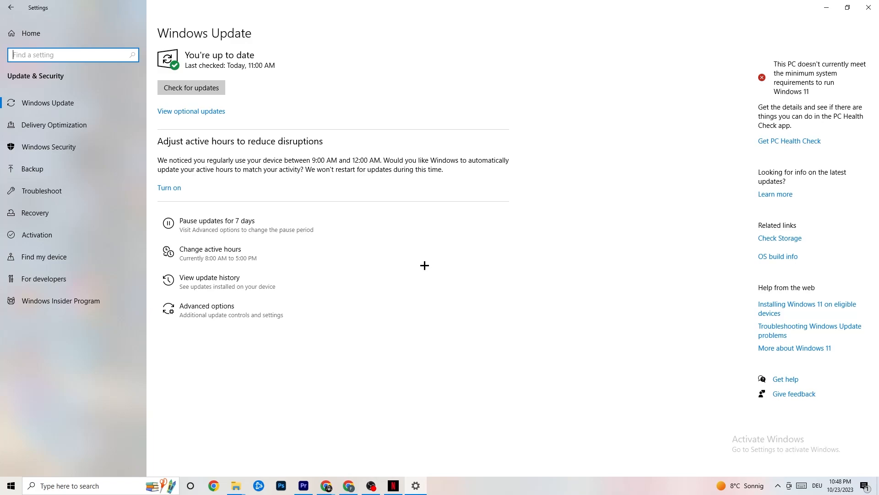
pyautogui.moveTo(205, 83)
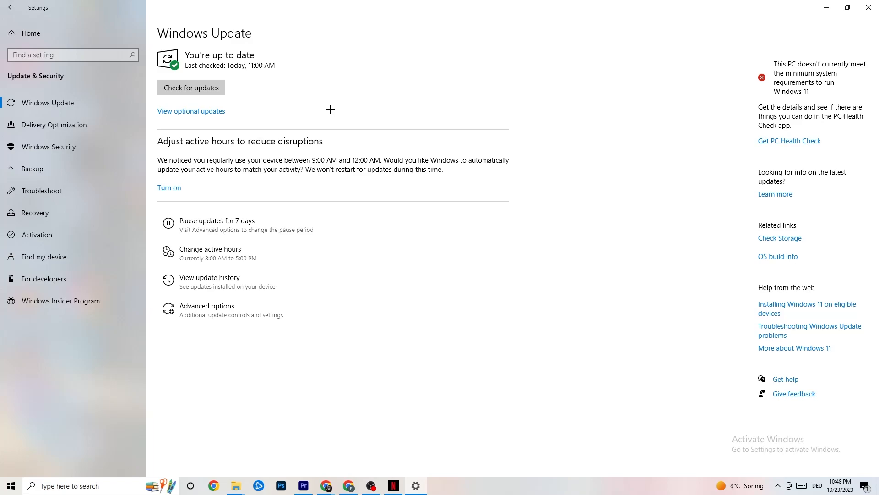
pyautogui.moveTo(196, 48)
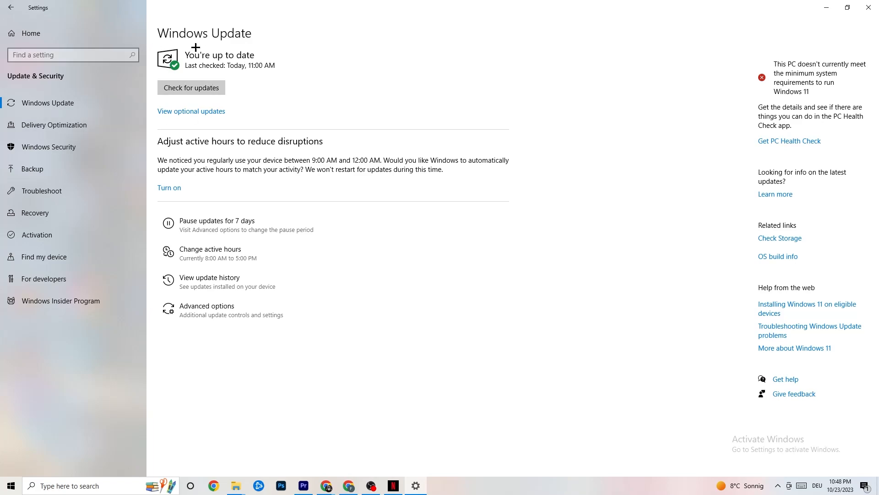
pyautogui.moveTo(41, 191)
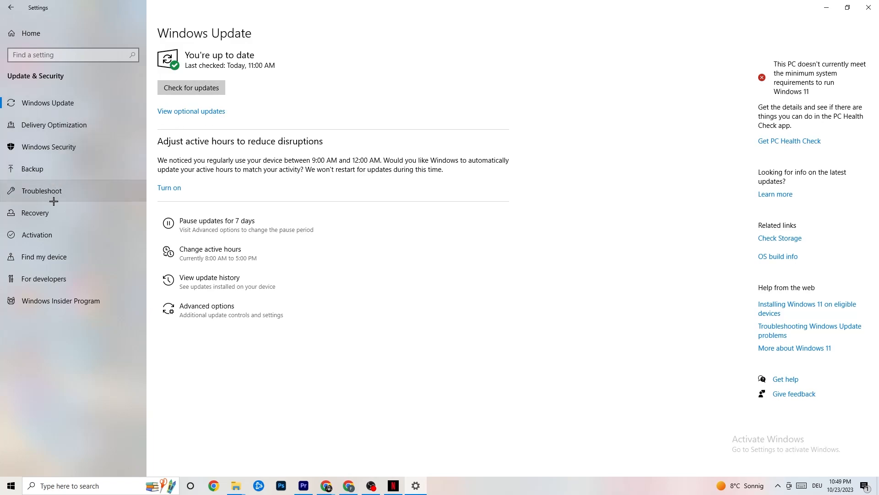
# - Show the Troubleshoot page, which reports no recommended troubleshooters
pyautogui.click(41, 190)
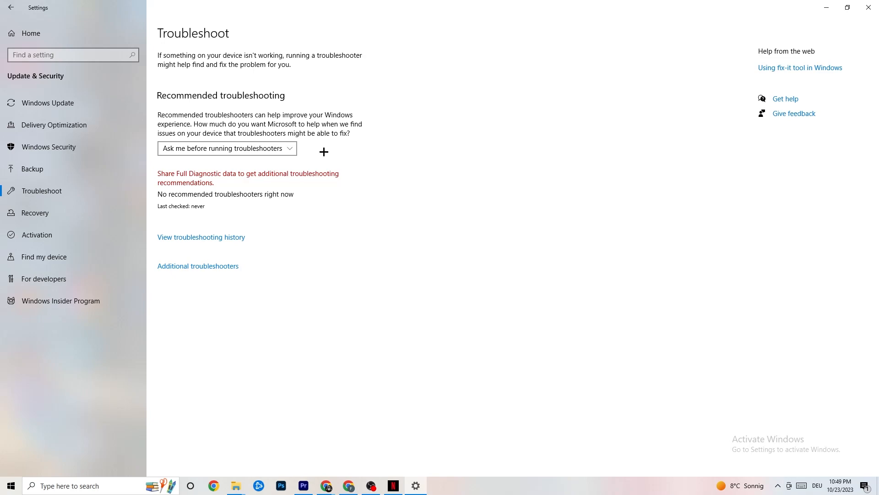
pyautogui.moveTo(480, 66)
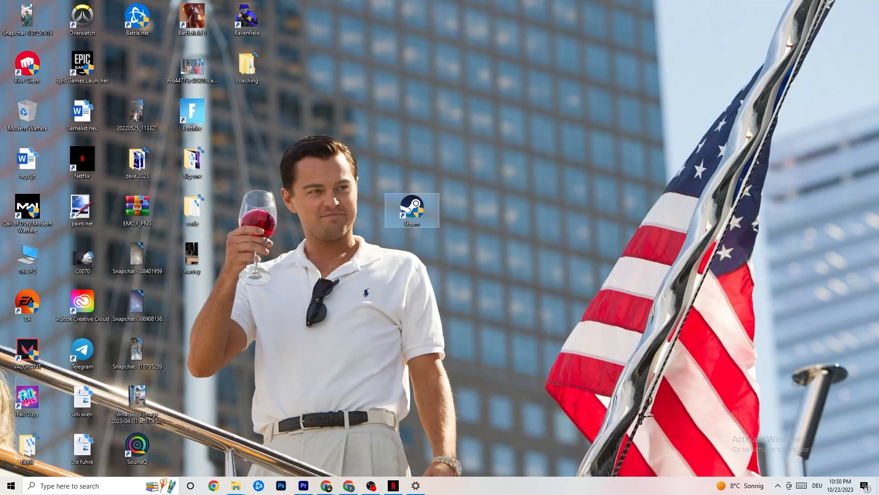
# - Bring up the context menu of the Steam desktop shortcut
pyautogui.rightClick(412, 210)
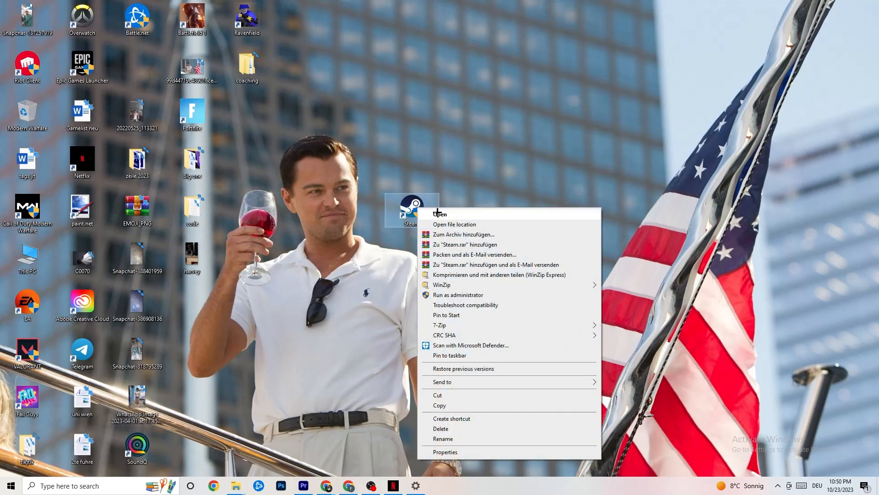
pyautogui.moveTo(448, 294)
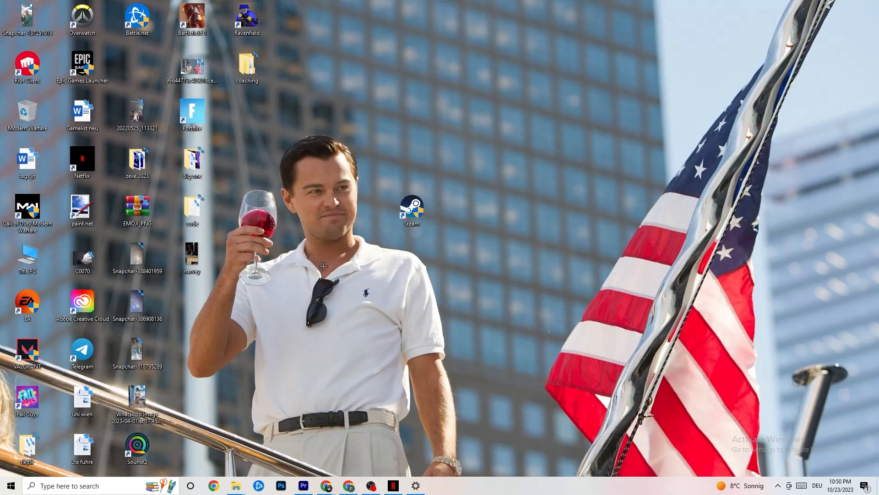
pyautogui.click(411, 211)
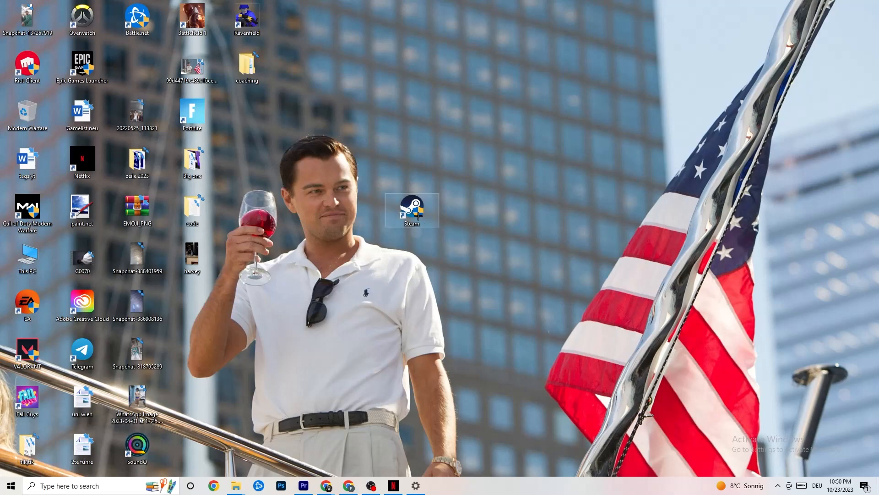
pyautogui.rightClick(411, 211)
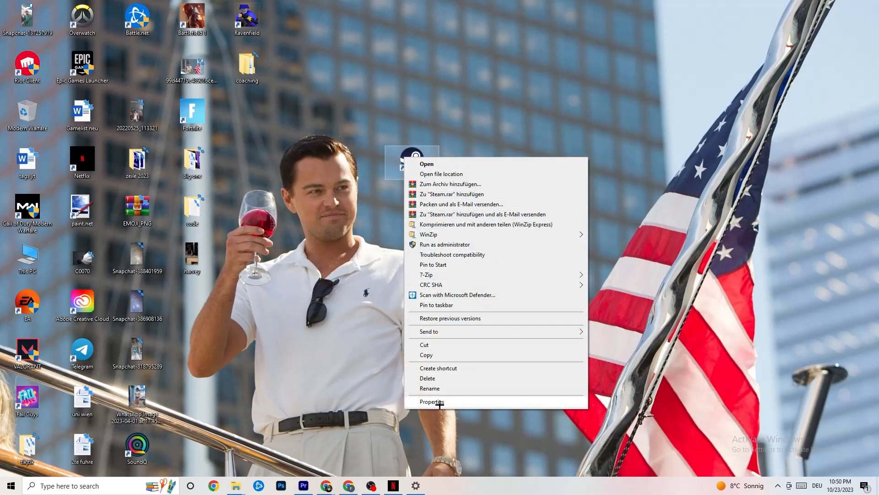
# - Set Steam to Windows 8 compatibility mode with Run as administrator and confirm with OK
pyautogui.click(431, 401)
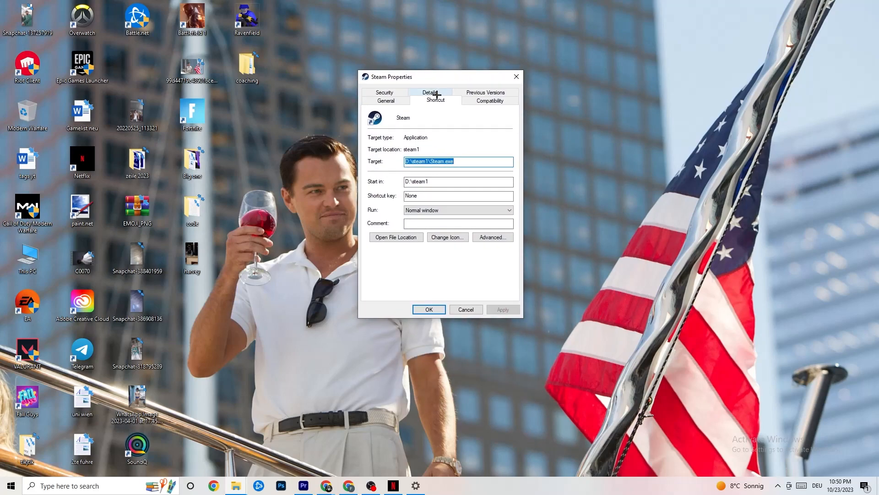
pyautogui.moveTo(471, 100)
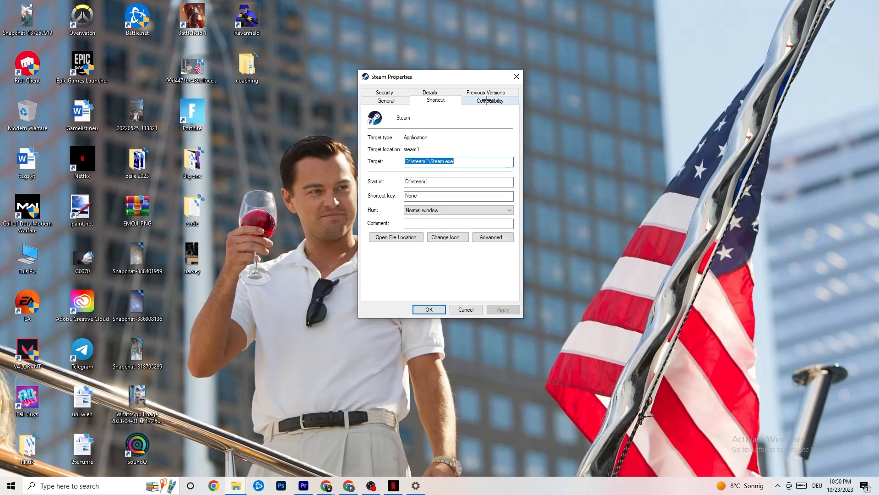
pyautogui.click(489, 100)
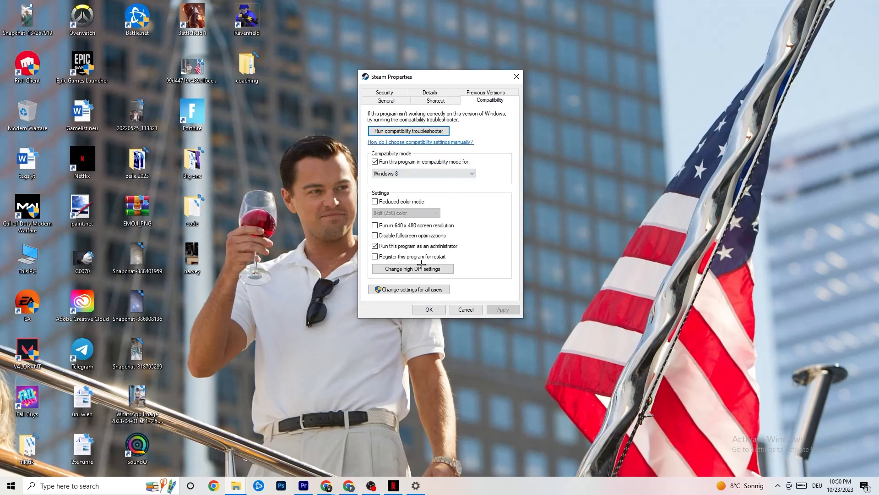
pyautogui.moveTo(393, 201)
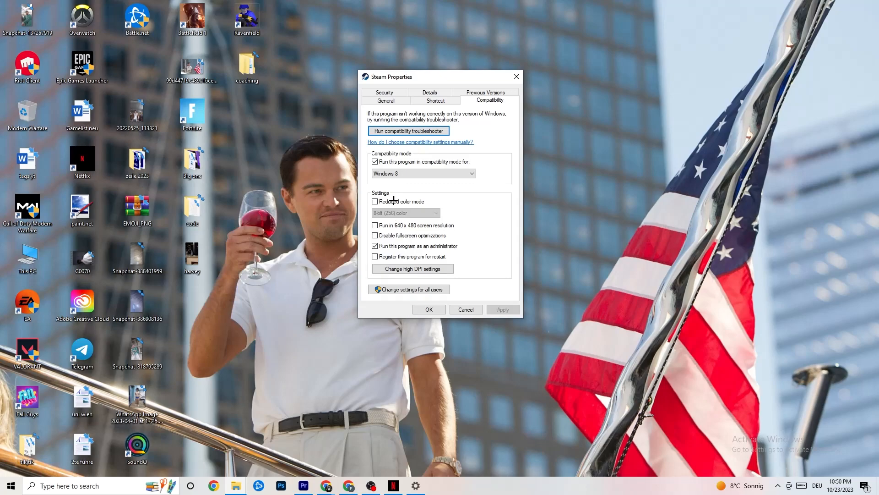
pyautogui.moveTo(390, 153)
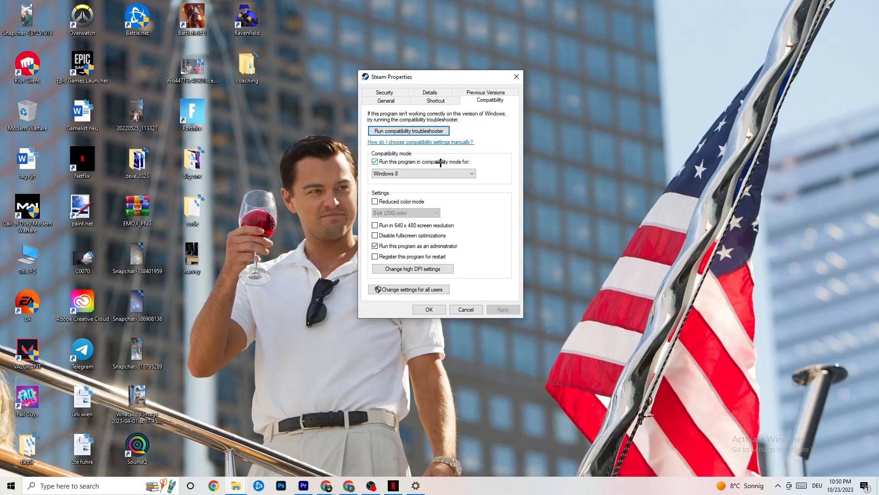
pyautogui.click(471, 173)
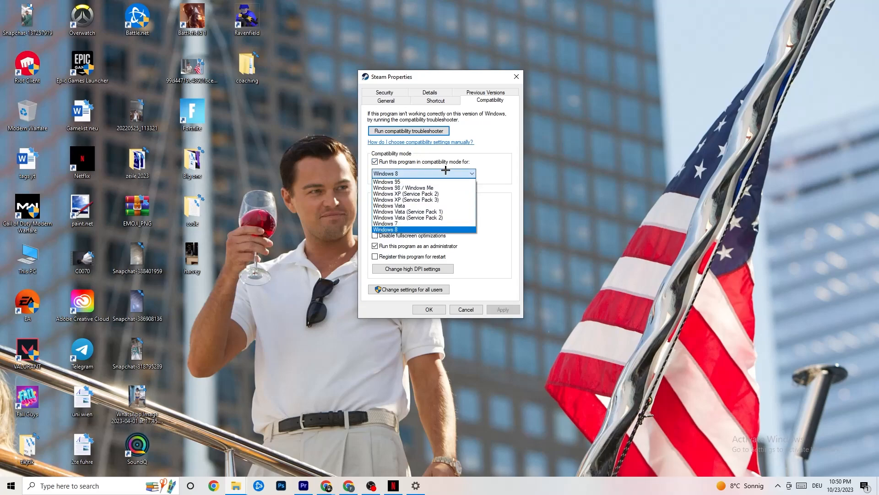
pyautogui.moveTo(429, 229)
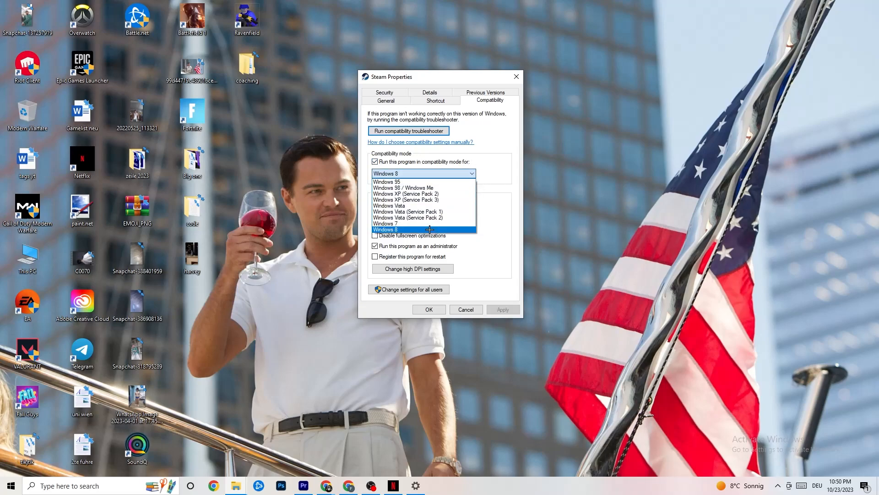
pyautogui.click(386, 229)
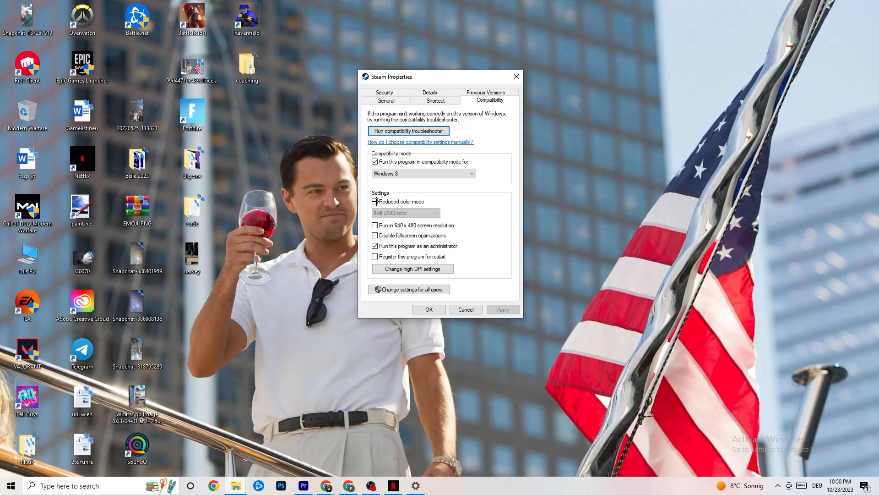
pyautogui.click(376, 201)
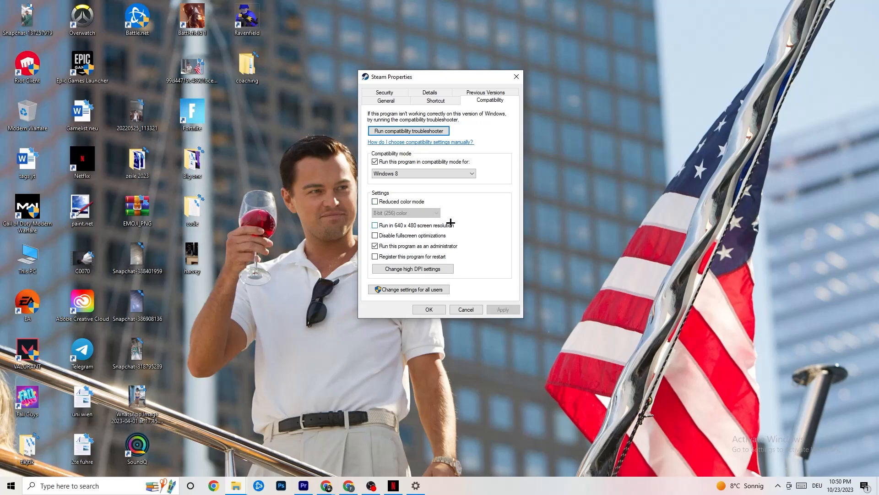
pyautogui.moveTo(449, 234)
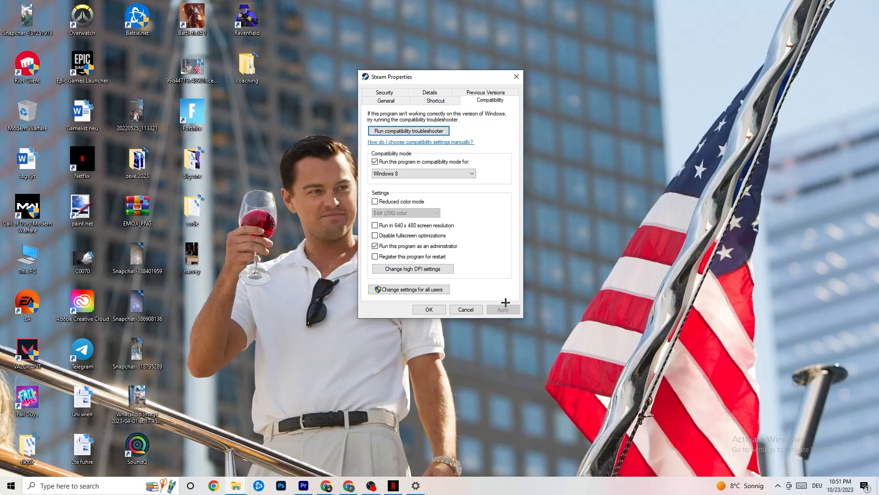
pyautogui.moveTo(518, 311)
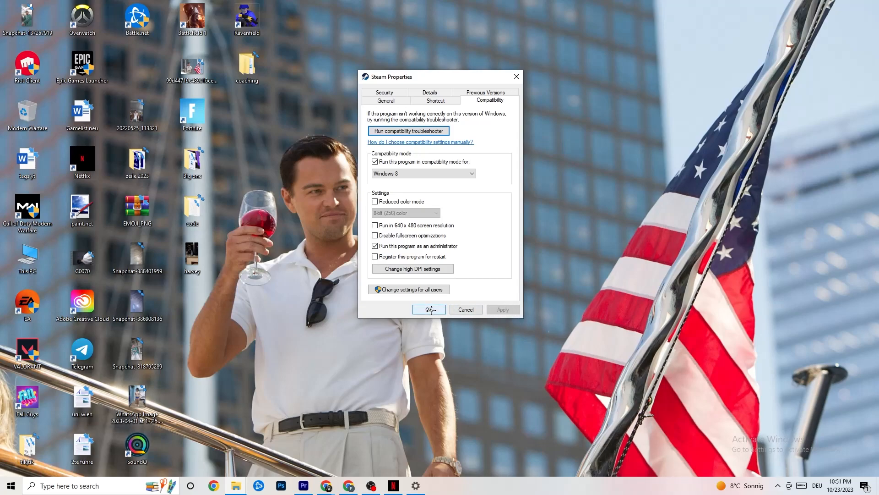
pyautogui.click(429, 309)
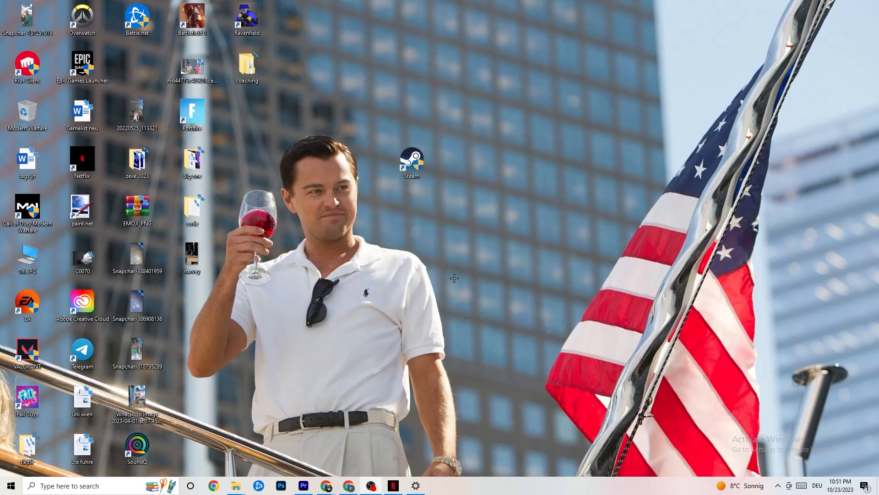
pyautogui.moveTo(294, 355)
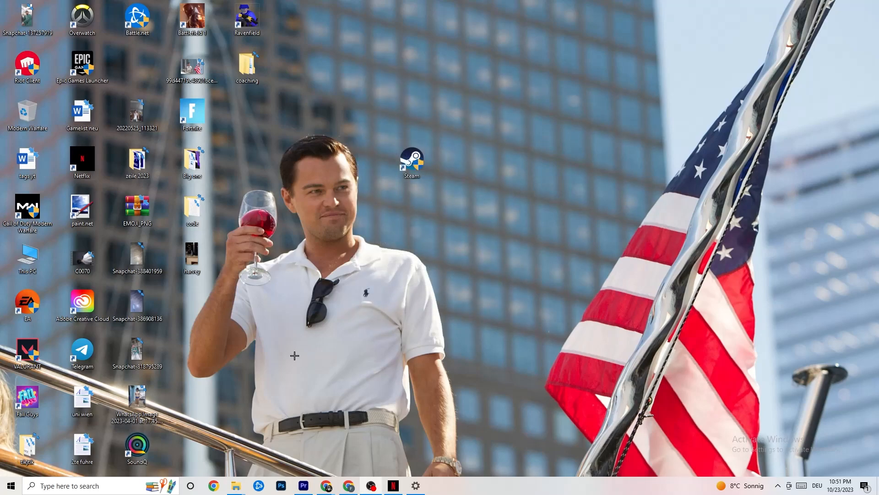
# - Dismiss the Steam shortcut menu and reopen Windows Settings on the Troubleshoot page
pyautogui.click(411, 163)
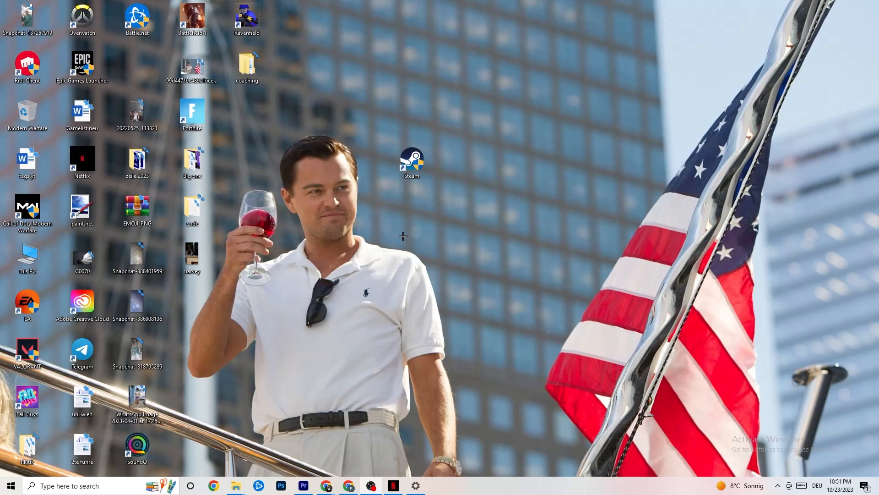
pyautogui.moveTo(412, 179)
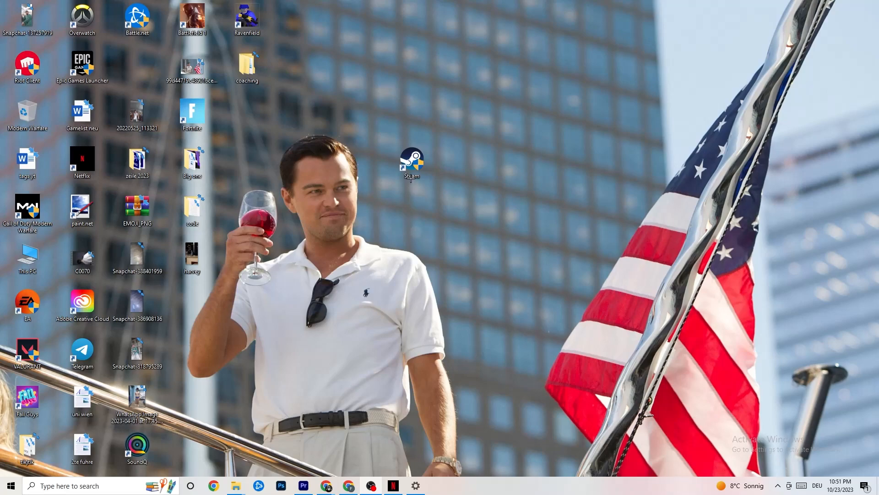
pyautogui.click(411, 163)
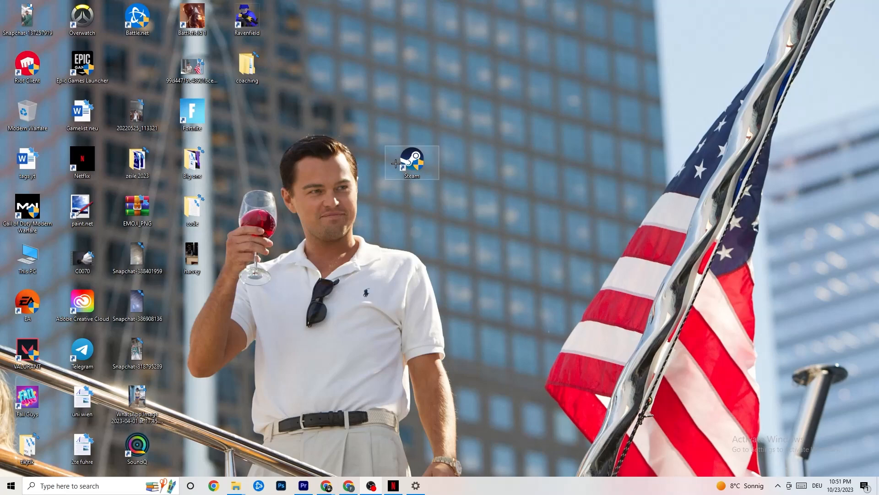
pyautogui.rightClick(411, 163)
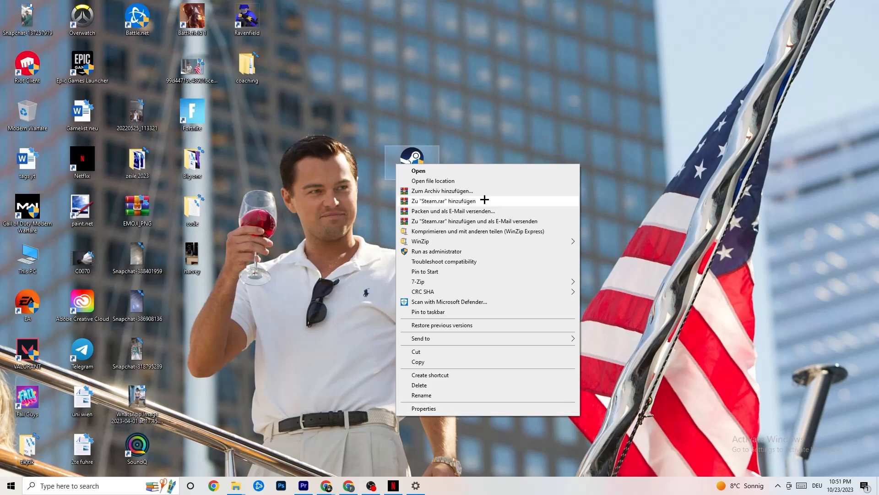
pyautogui.click(379, 203)
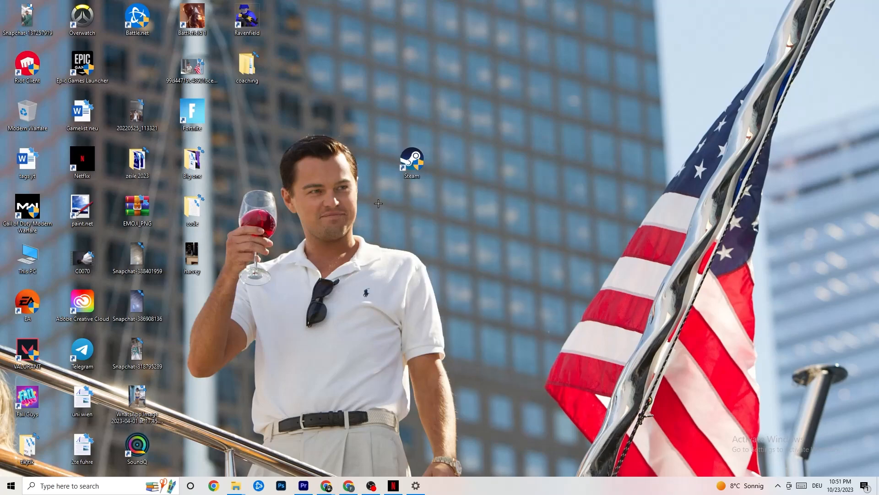
pyautogui.moveTo(385, 192)
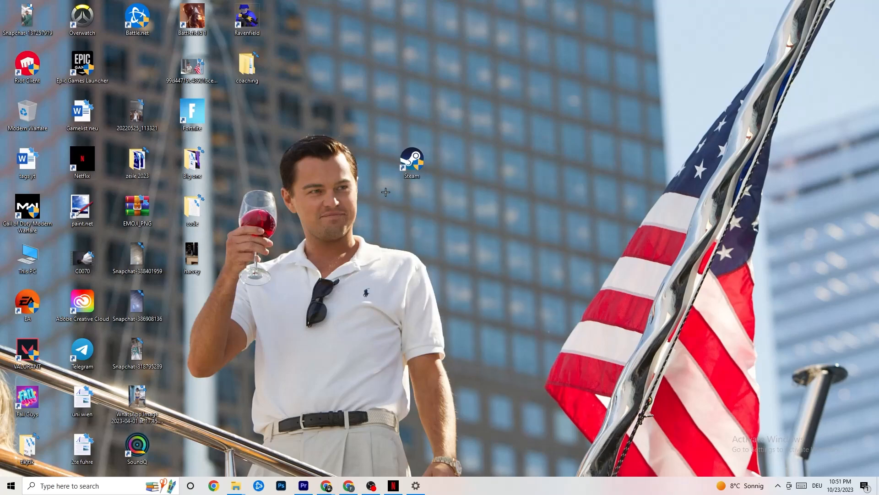
pyautogui.moveTo(410, 238)
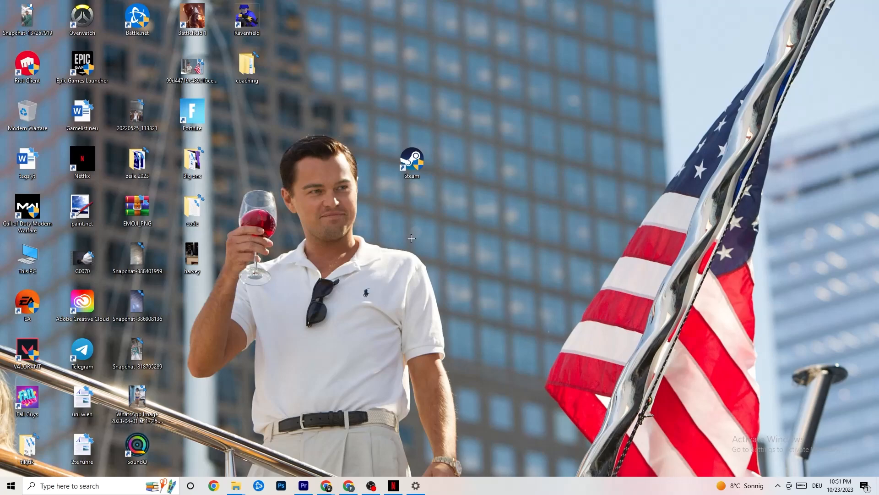
pyautogui.click(9, 485)
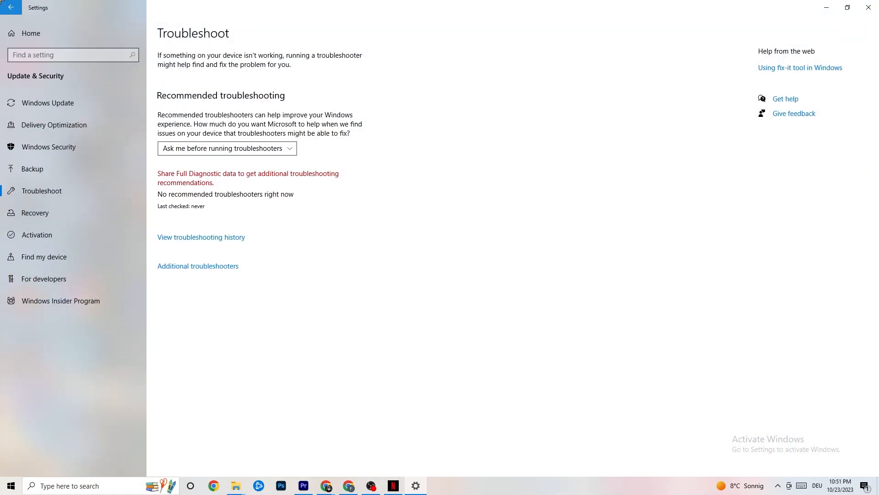
# - Go to System > Display and keep scaling at 100% (Recommended)
pyautogui.click(11, 7)
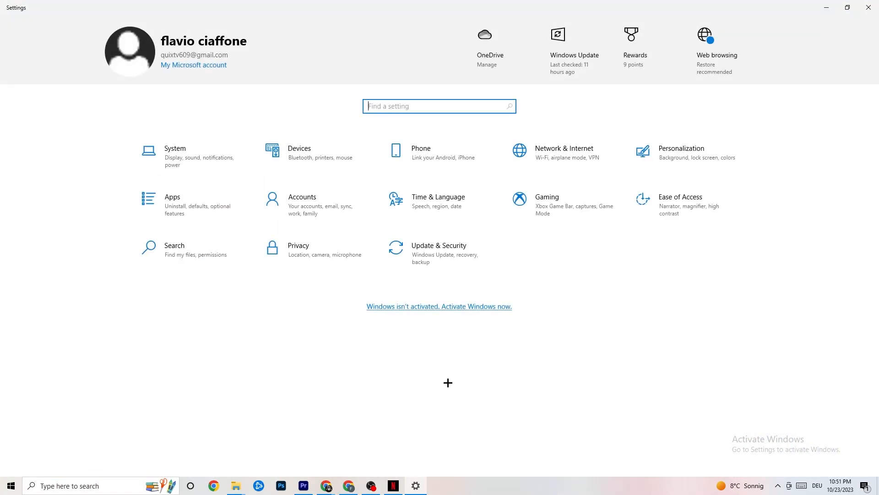
pyautogui.click(174, 152)
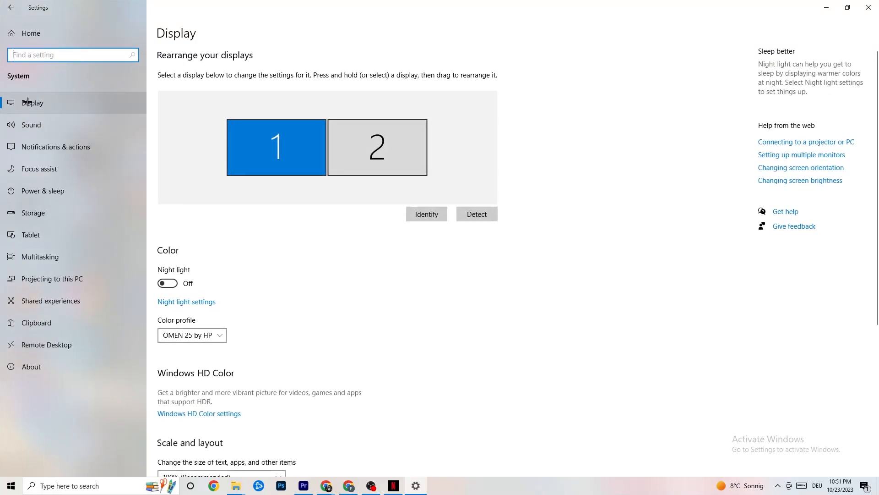
pyautogui.moveTo(391, 64)
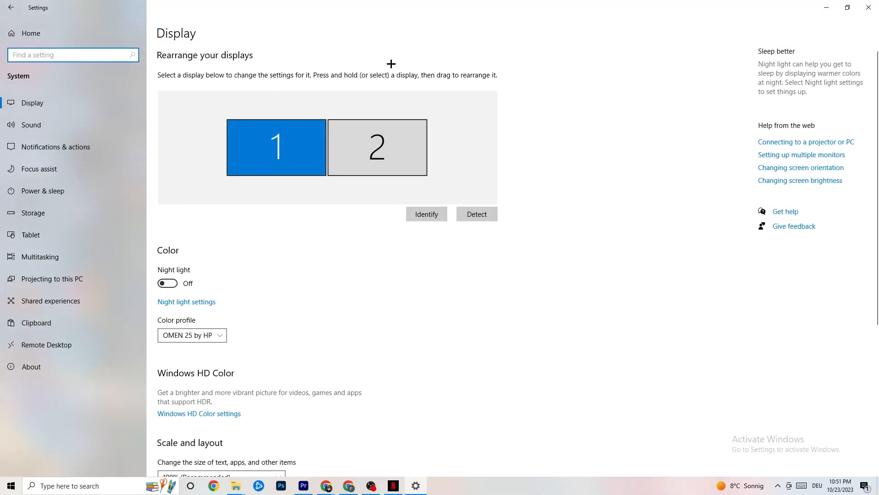
pyautogui.moveTo(418, 84)
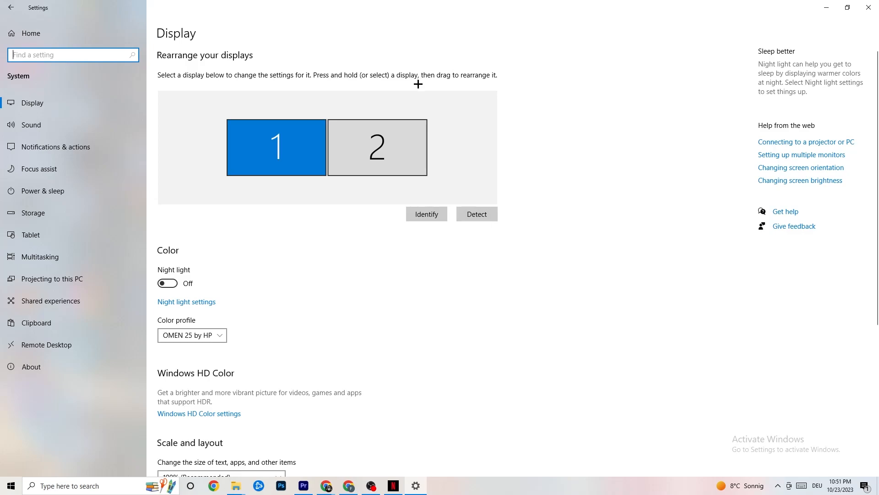
pyautogui.moveTo(420, 89)
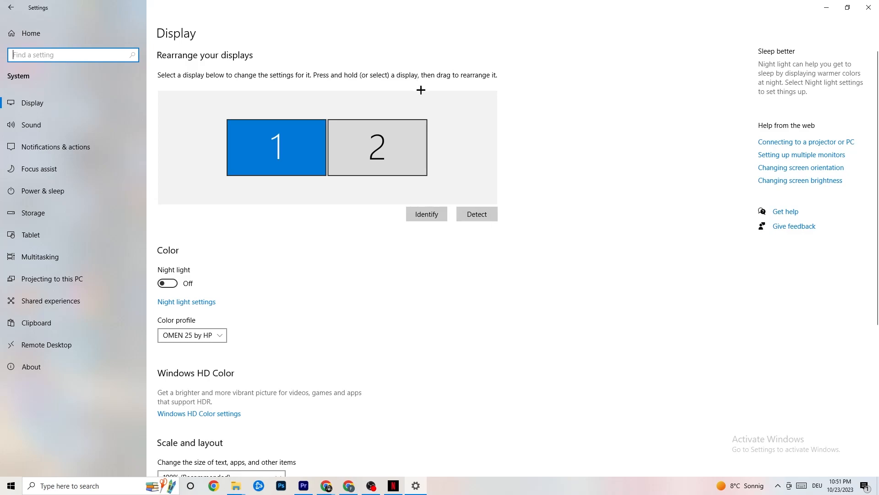
pyautogui.moveTo(231, 207)
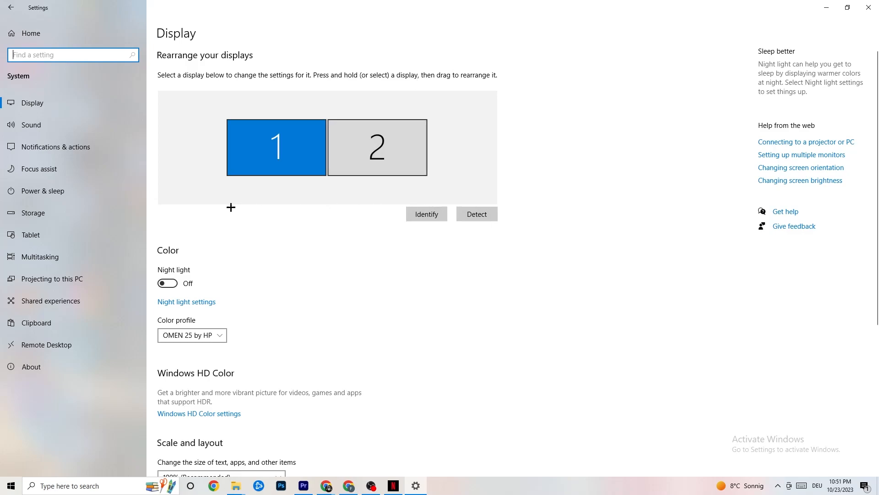
pyautogui.scroll(-3)
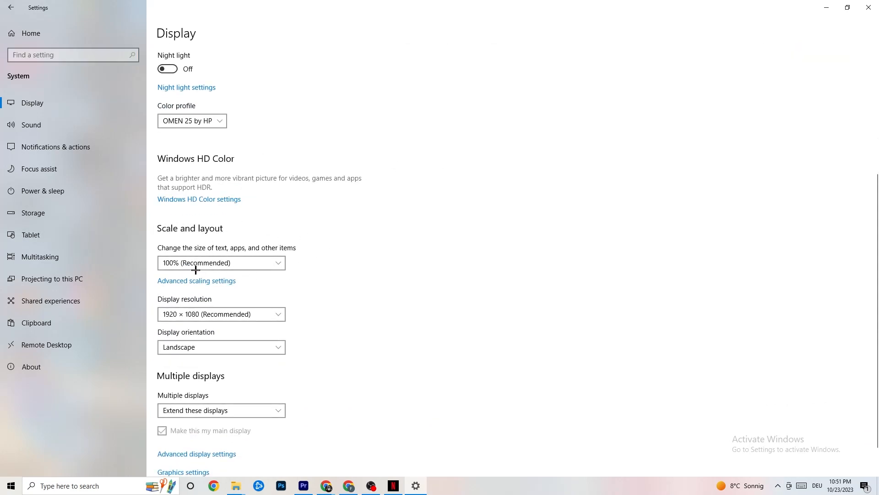
pyautogui.click(221, 262)
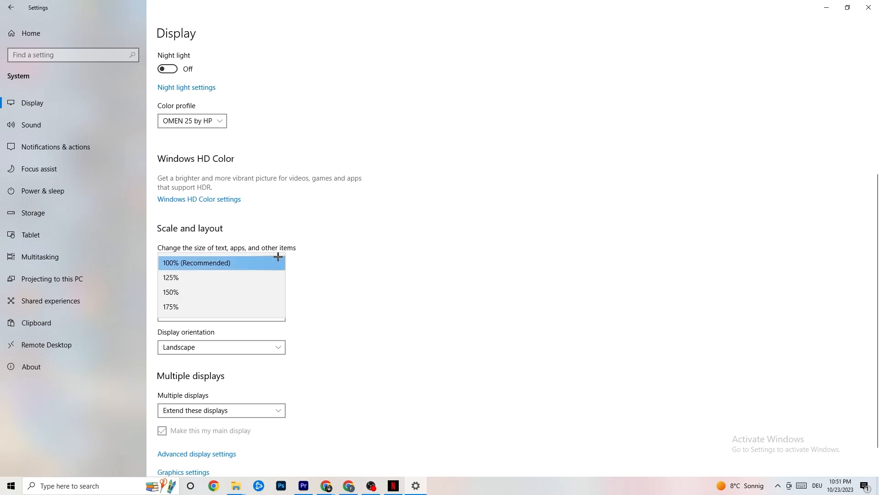
pyautogui.click(221, 263)
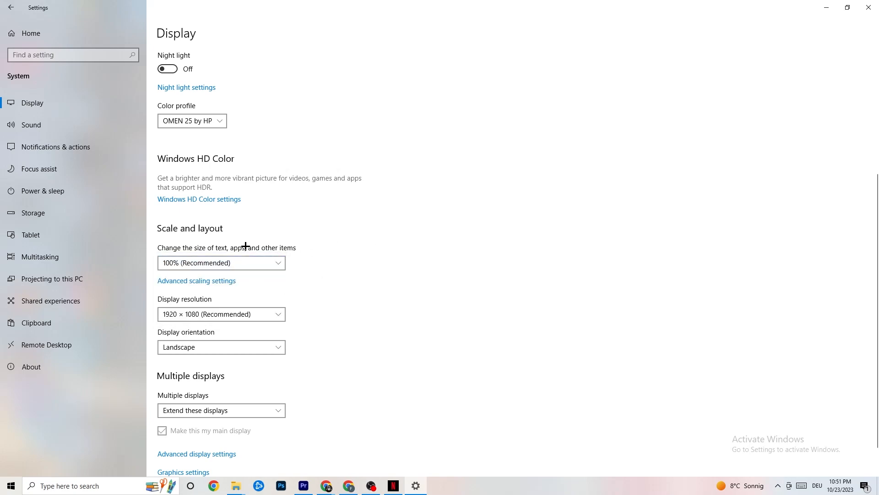
pyautogui.moveTo(238, 225)
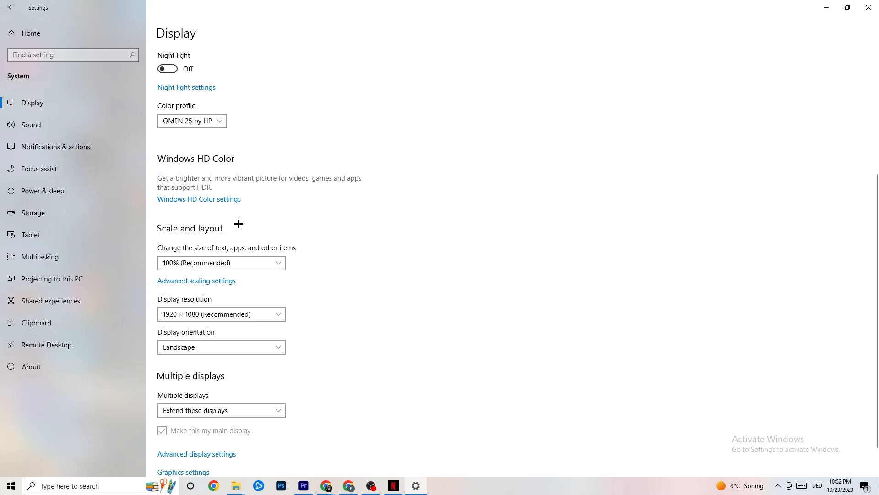
pyautogui.moveTo(59, 191)
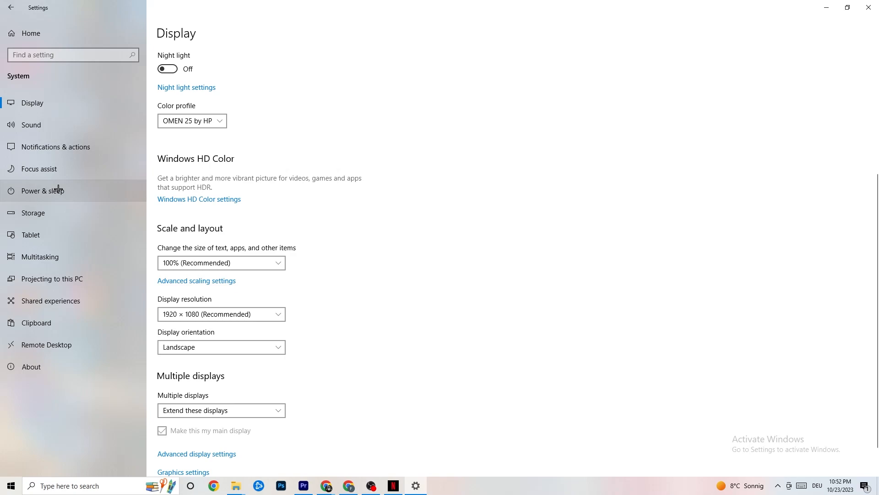
pyautogui.click(43, 191)
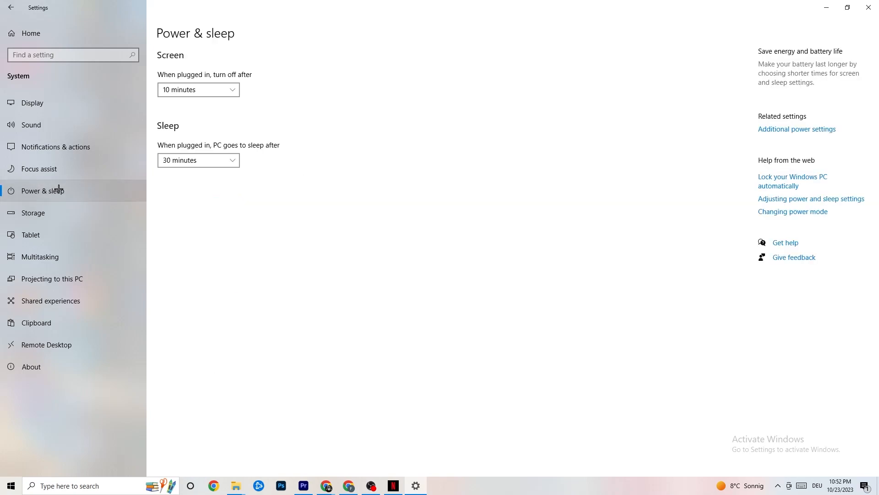
pyautogui.moveTo(807, 115)
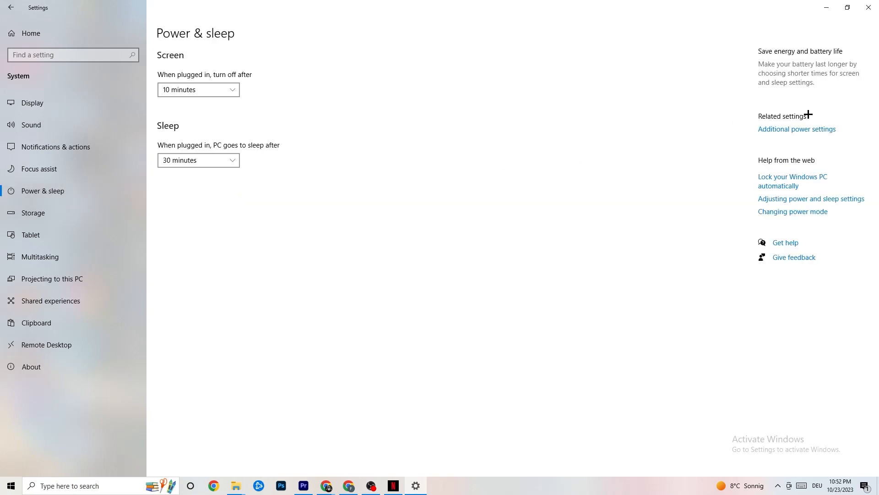
pyautogui.click(796, 129)
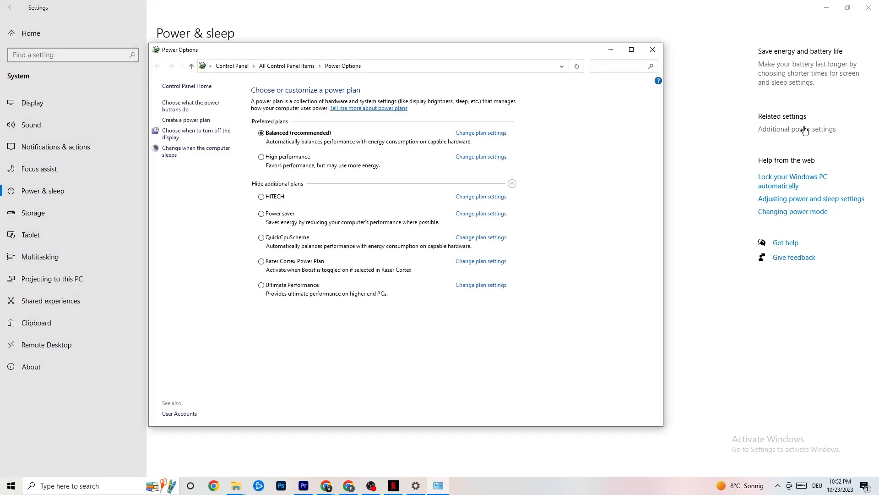
pyautogui.moveTo(393, 147)
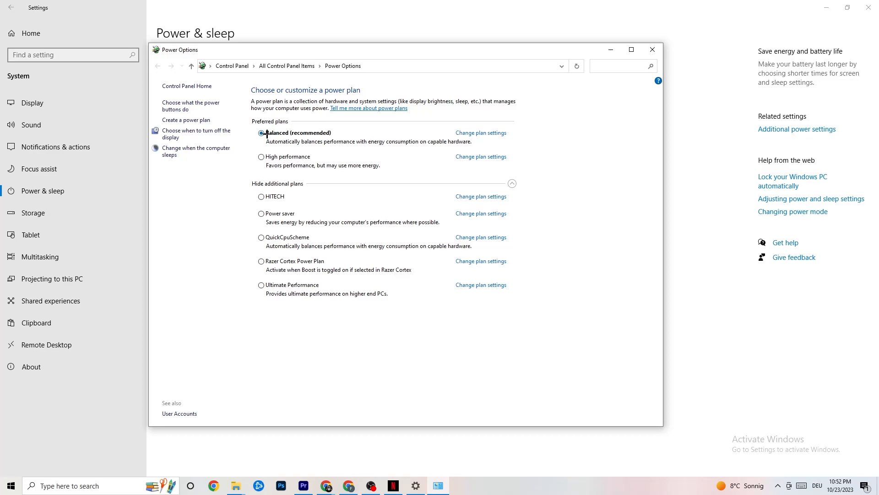
pyautogui.click(261, 133)
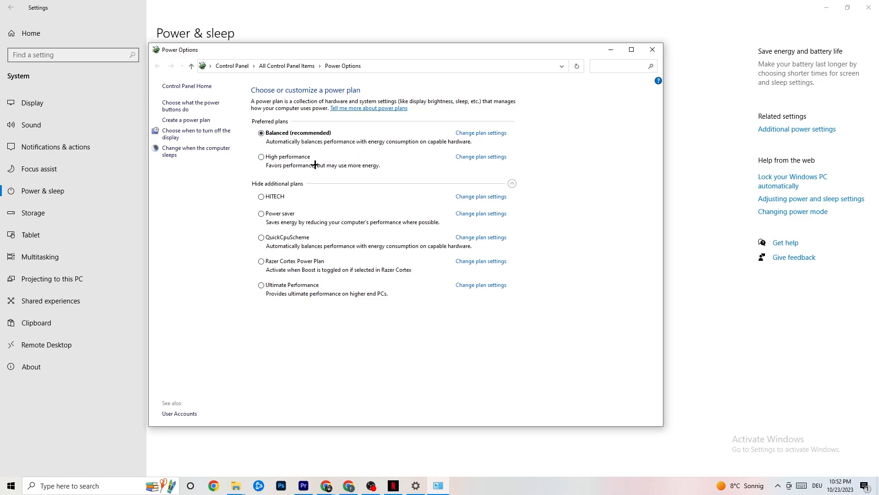
pyautogui.moveTo(251, 275)
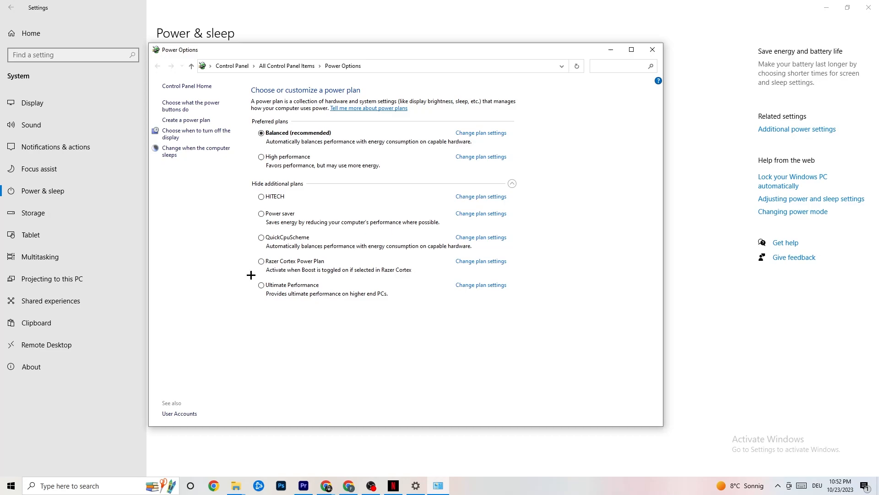
pyautogui.moveTo(301, 173)
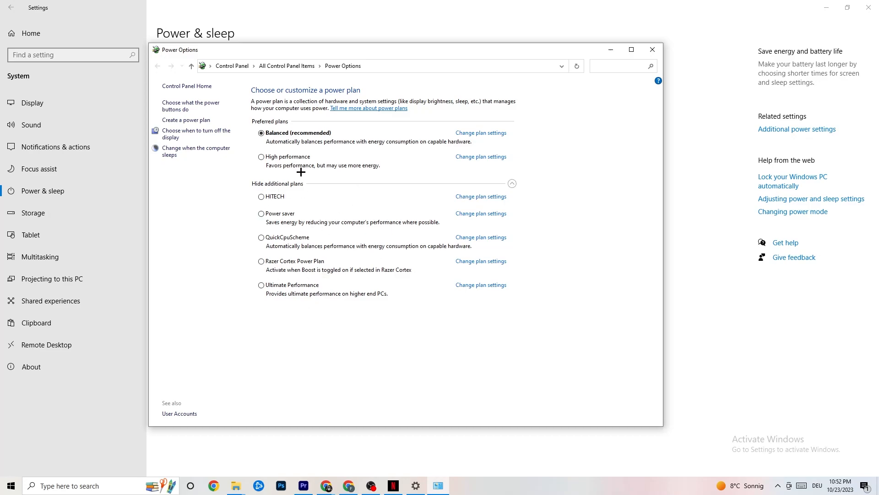
pyautogui.moveTo(394, 117)
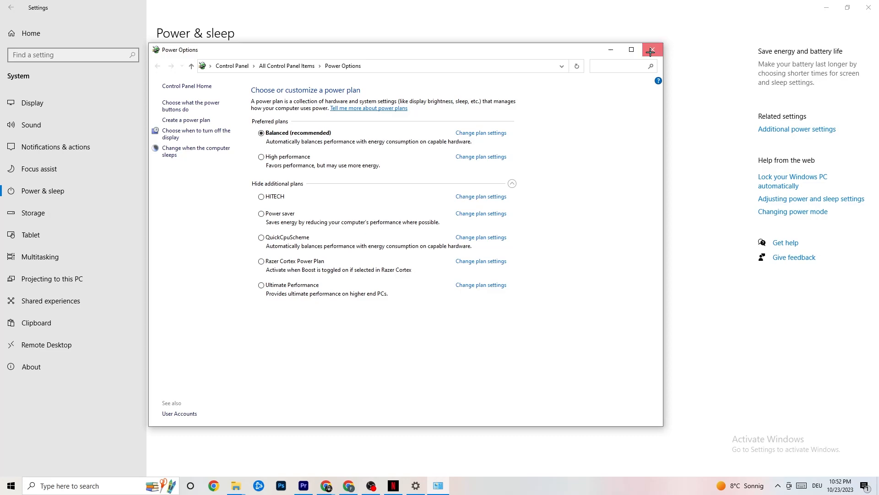
pyautogui.click(652, 50)
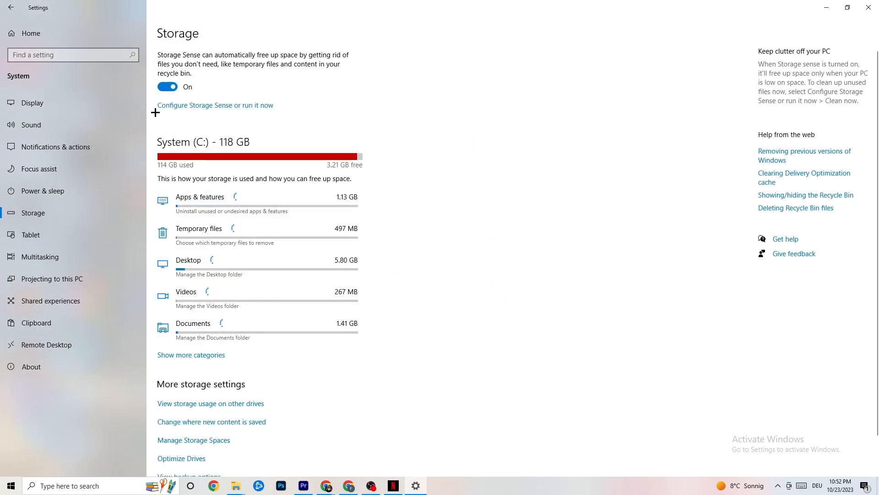
# - Keep Storage Sense running every week with 14-day recycle bin cleanup, then return home
pyautogui.click(214, 105)
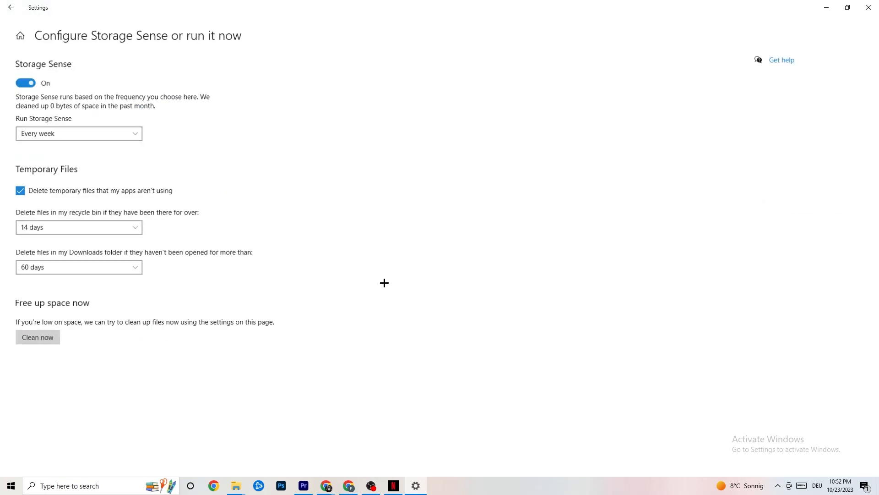
pyautogui.click(78, 133)
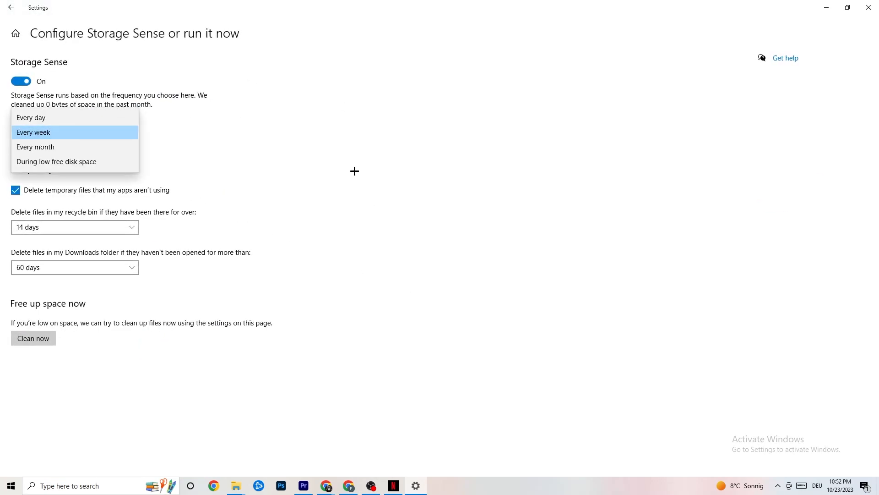
pyautogui.click(33, 132)
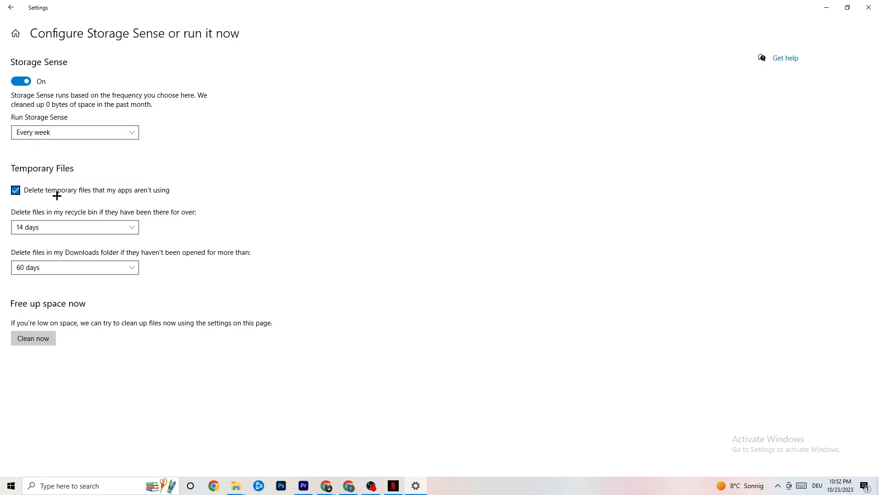
pyautogui.click(74, 226)
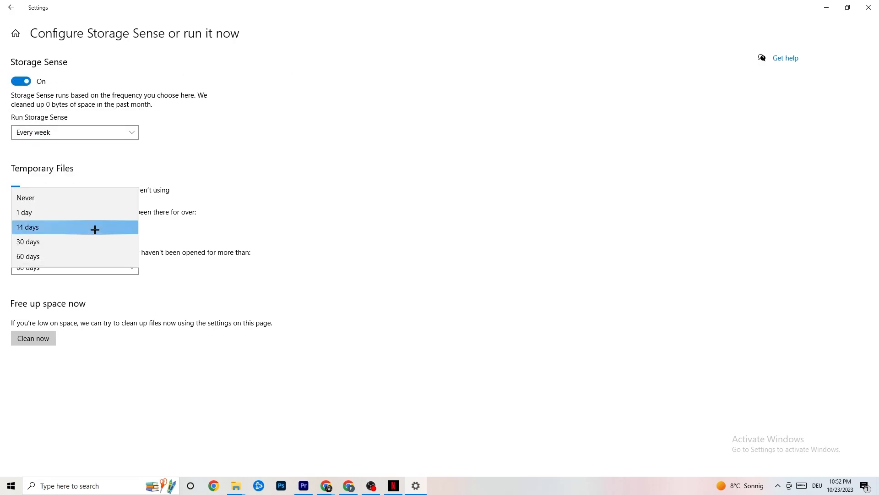
pyautogui.click(26, 227)
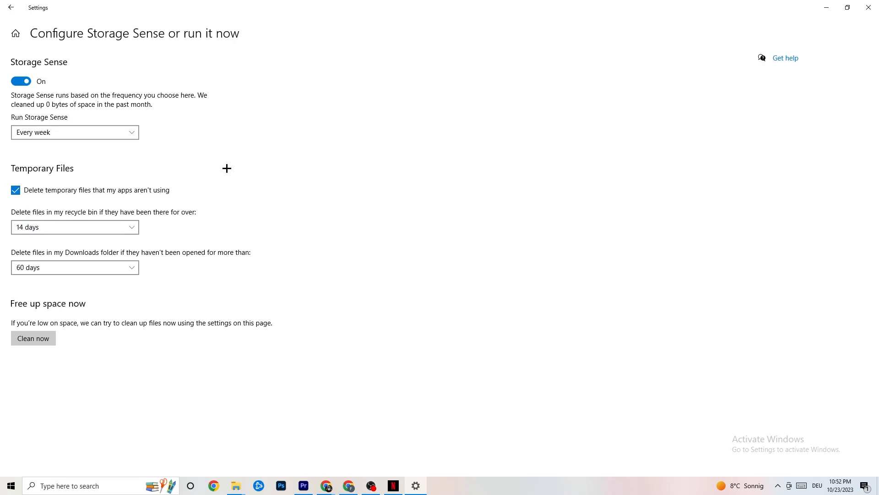
pyautogui.moveTo(141, 304)
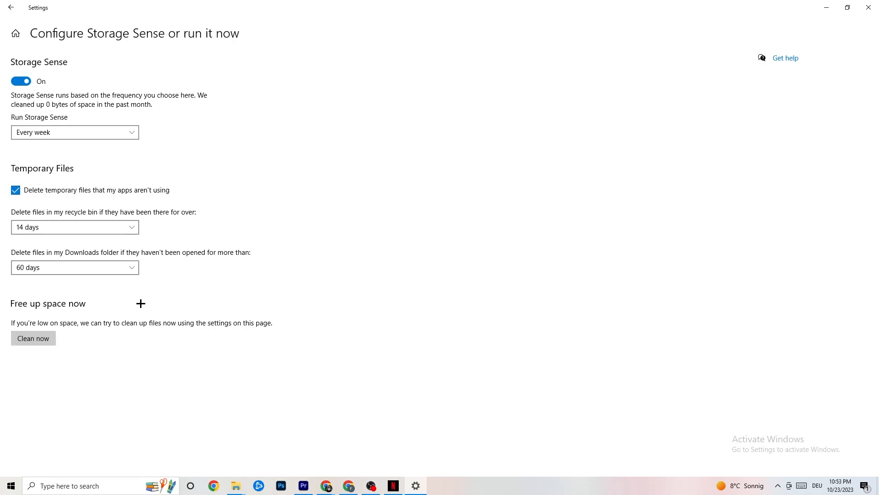
pyautogui.moveTo(369, 109)
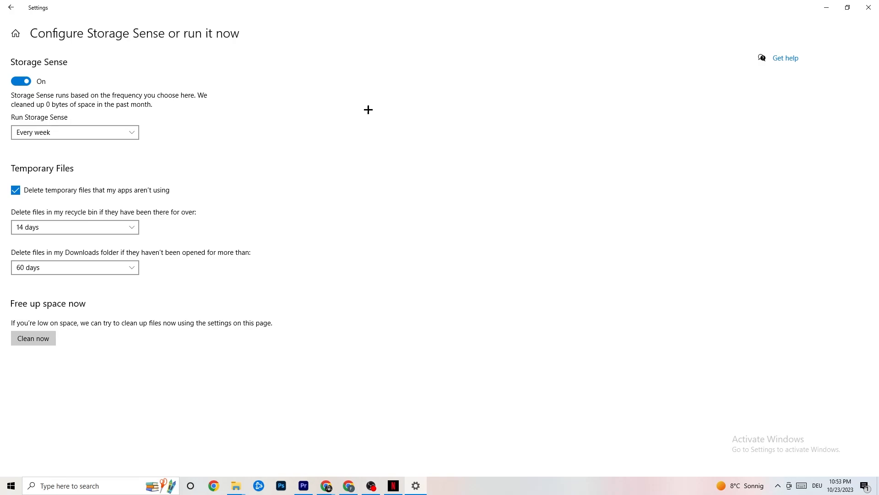
pyautogui.moveTo(248, 67)
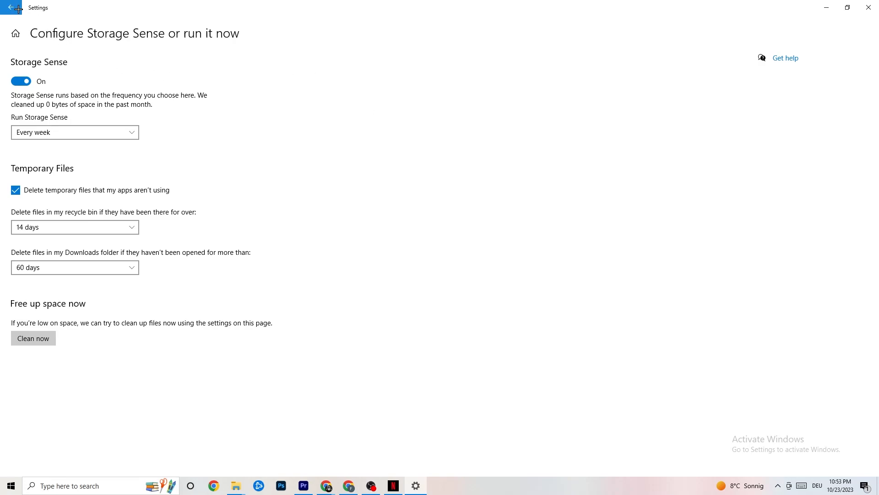
pyautogui.click(10, 8)
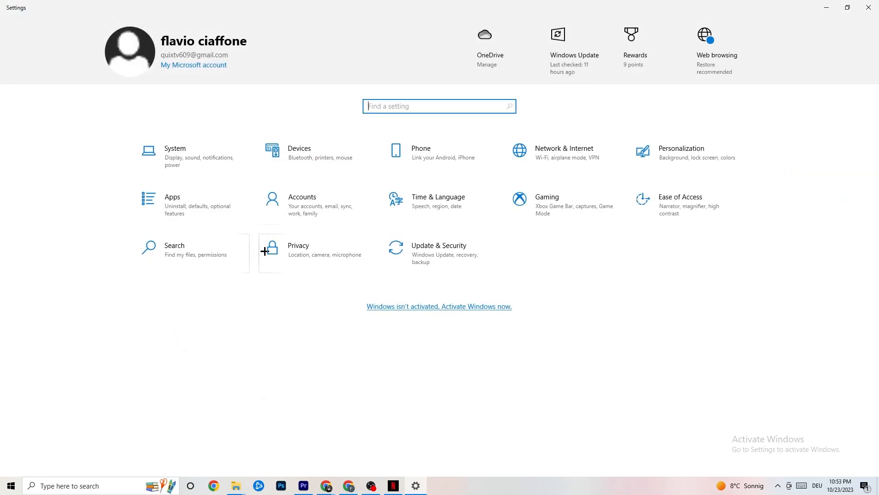
# - Go to Gaming with Xbox Game Bar left off, then show the Captures page
pyautogui.click(546, 199)
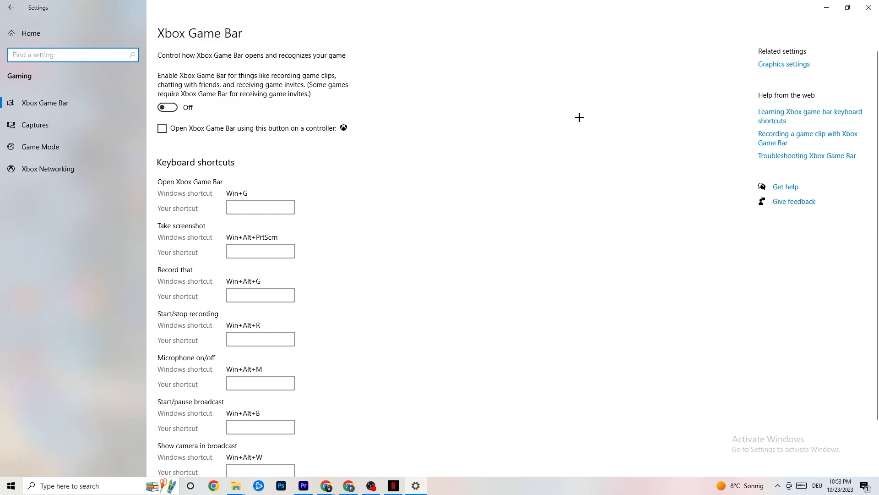
pyautogui.moveTo(514, 108)
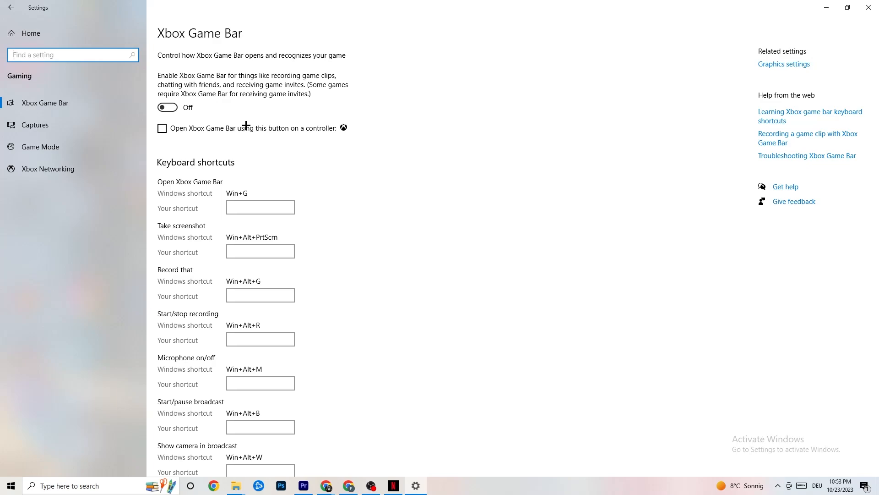
pyautogui.moveTo(58, 125)
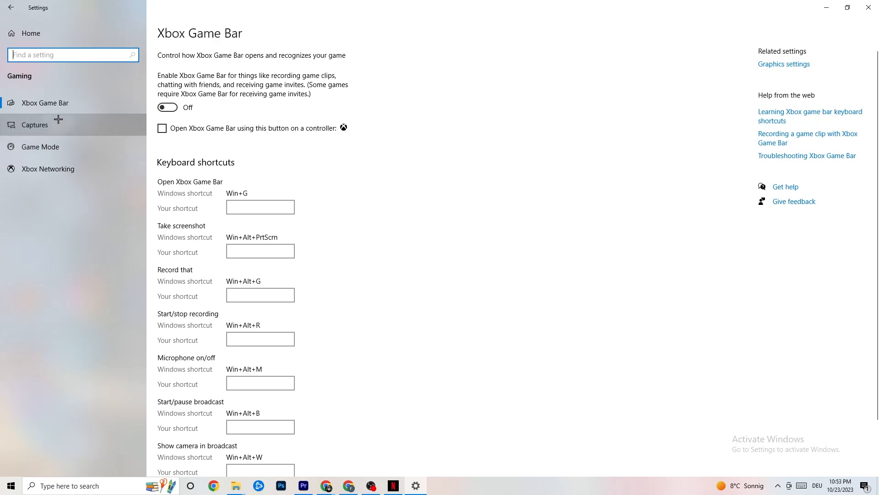
pyautogui.click(35, 124)
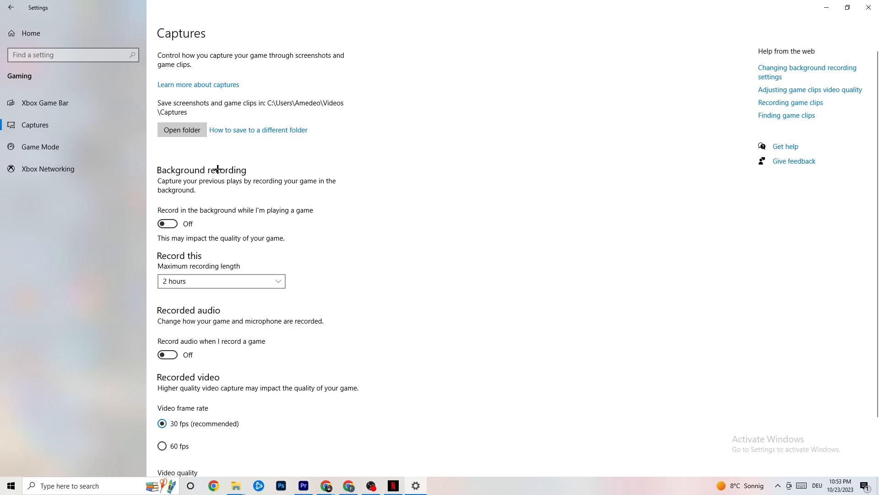
pyautogui.moveTo(167, 224)
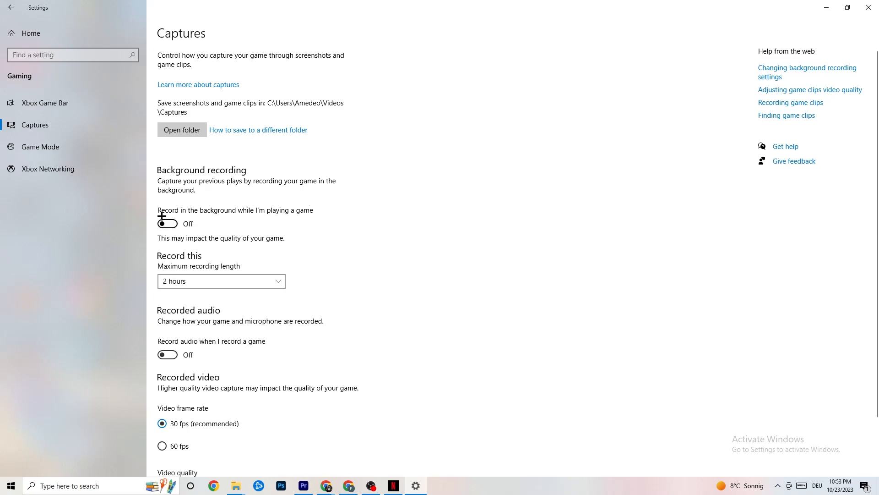
pyautogui.moveTo(319, 202)
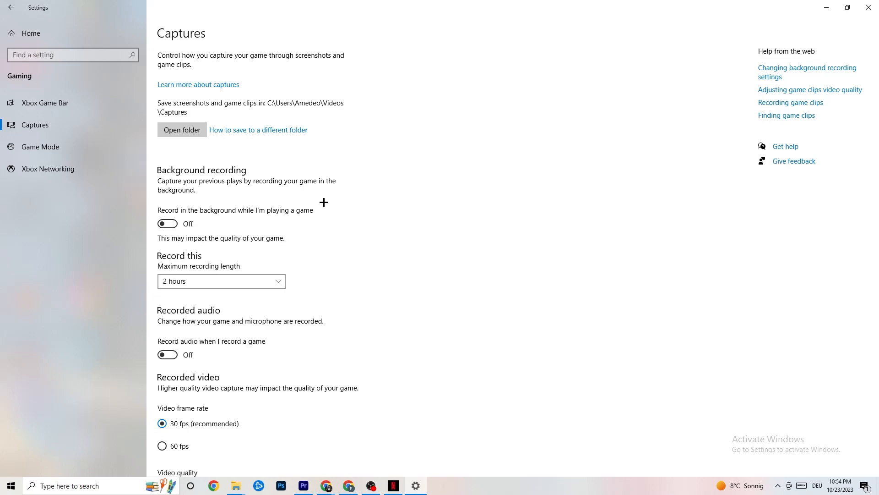
pyautogui.moveTo(229, 311)
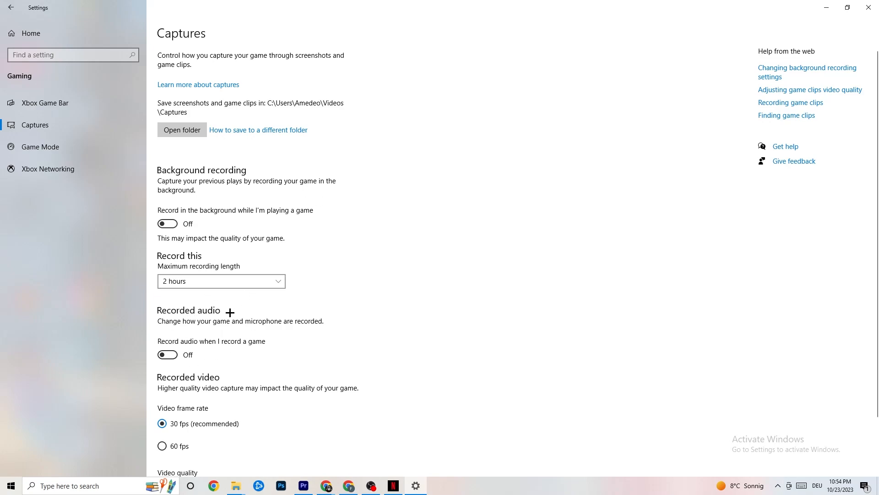
pyautogui.moveTo(232, 315)
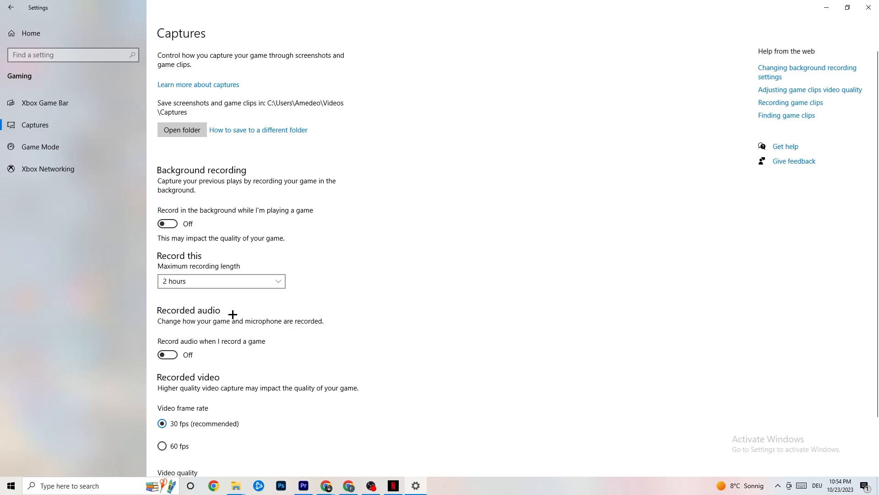
pyautogui.moveTo(230, 313)
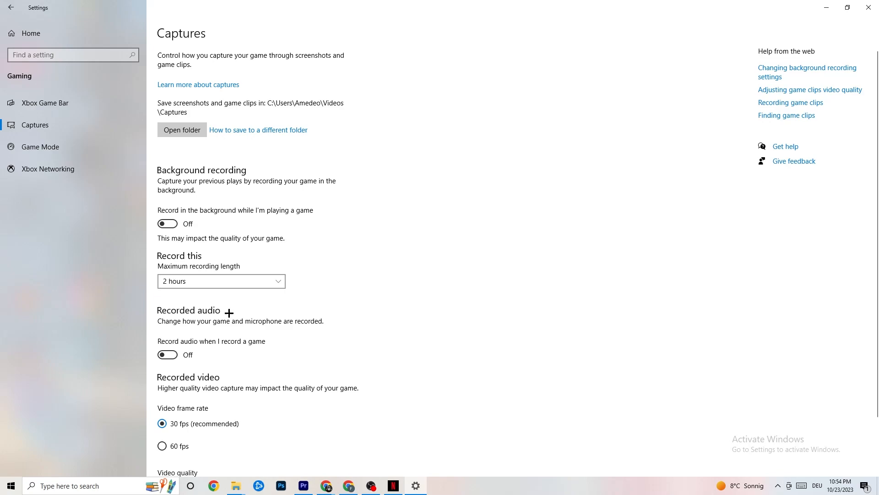
pyautogui.moveTo(49, 168)
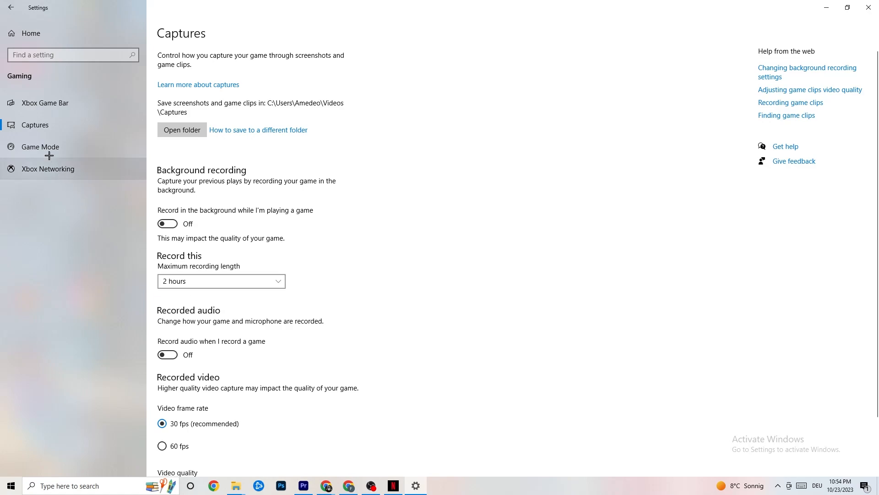
# - Show the Game Mode page confirming Game Mode is on
pyautogui.click(39, 146)
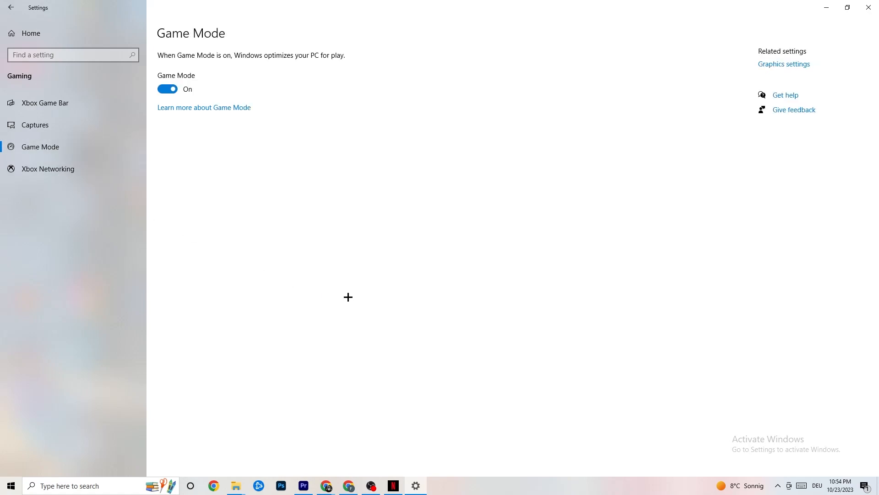
pyautogui.moveTo(306, 283)
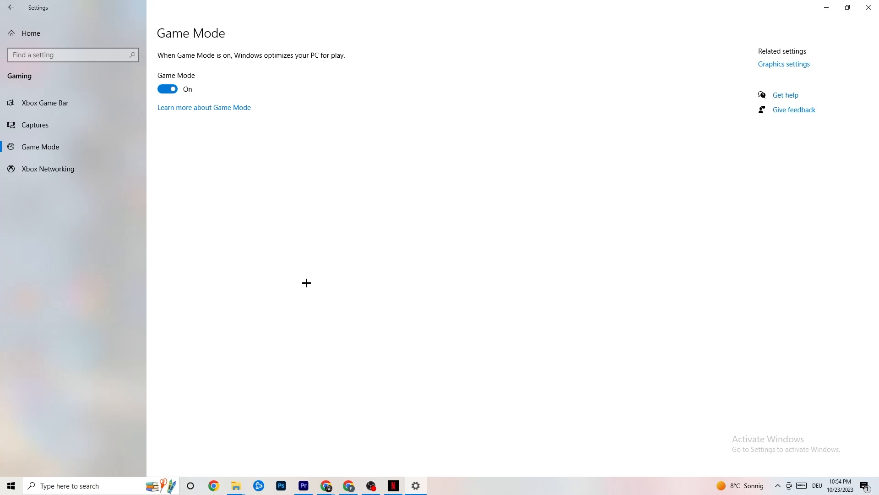
pyautogui.moveTo(104, 125)
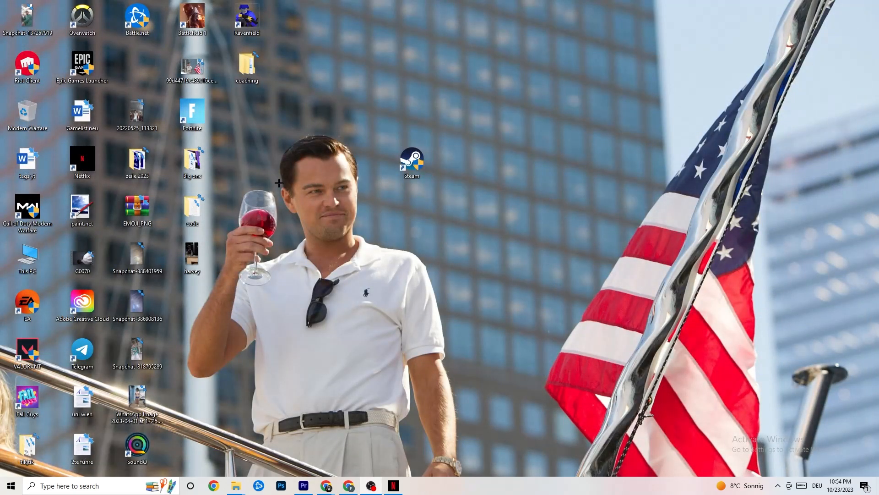
pyautogui.moveTo(308, 234)
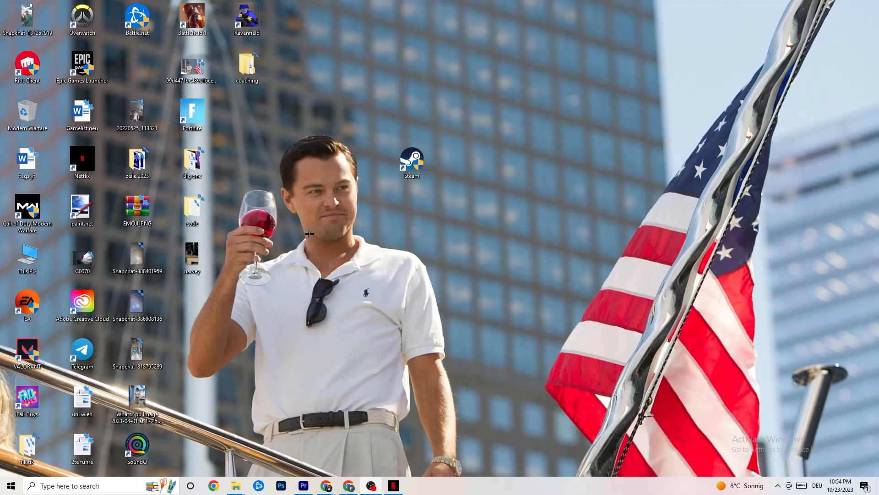
pyautogui.moveTo(430, 381)
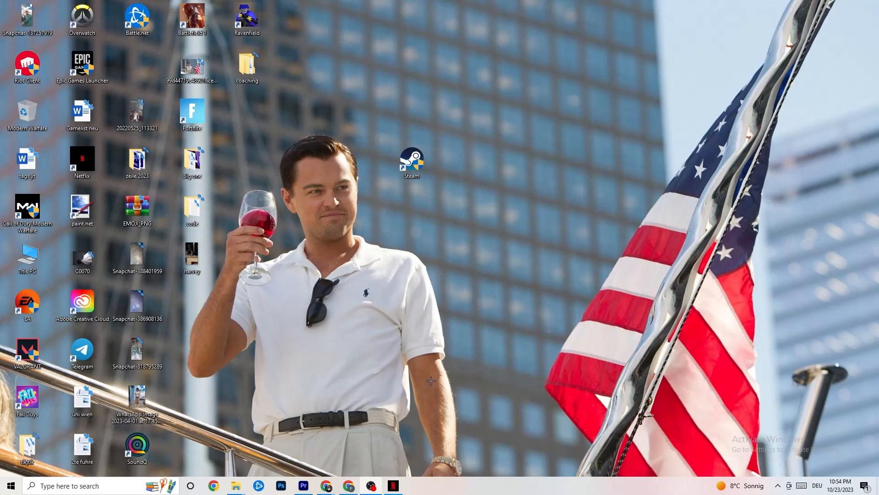
# - Launch Task Manager from the taskbar menu to see running apps and background processes
pyautogui.rightClick(369, 486)
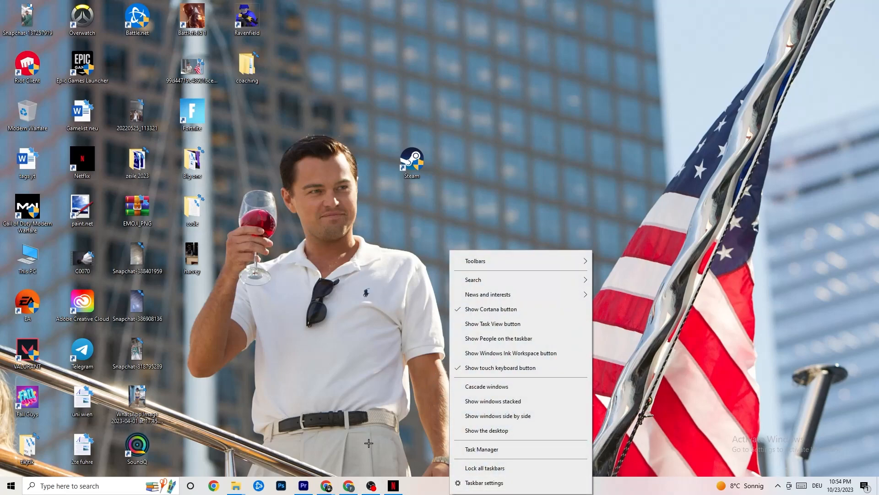
pyautogui.click(494, 58)
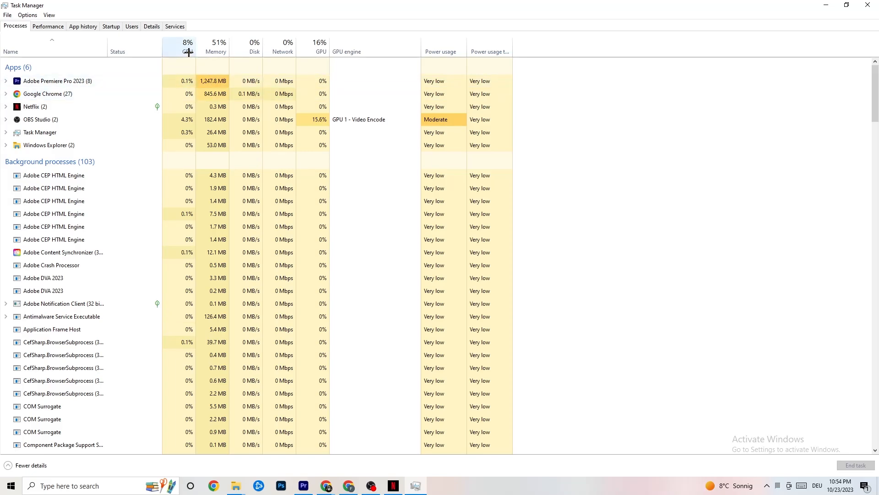
pyautogui.moveTo(303, 66)
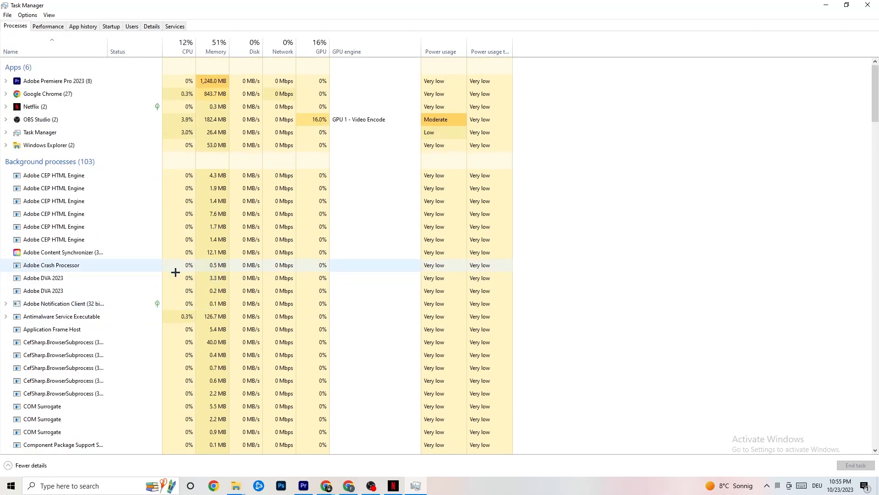
pyautogui.moveTo(55, 107)
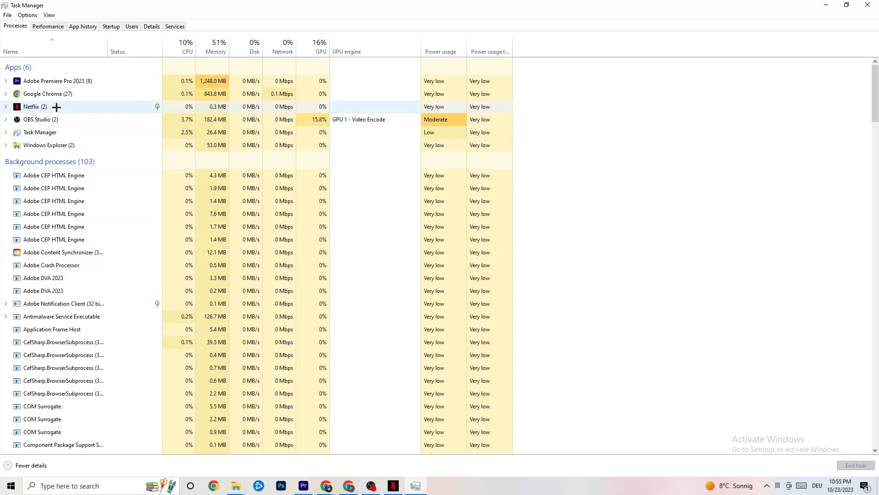
pyautogui.moveTo(653, 148)
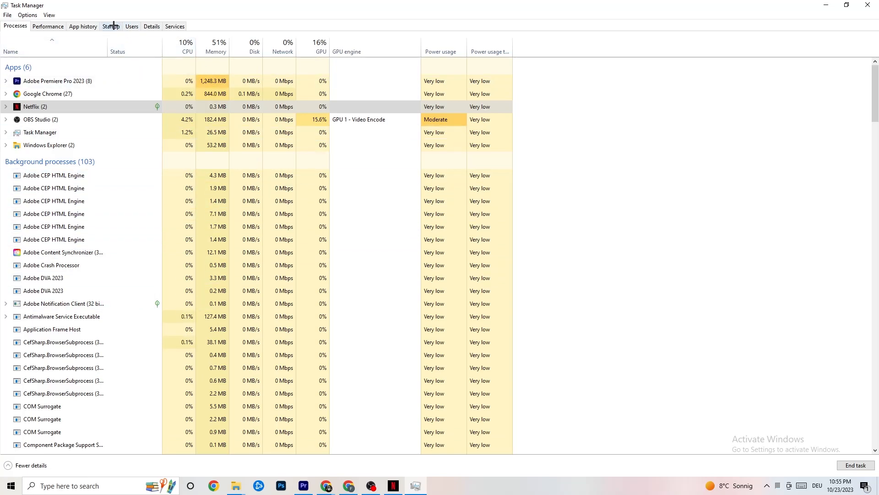
# - Show the detailed process list where Adobe Premiere Pro's priority can be raised to High
pyautogui.click(151, 27)
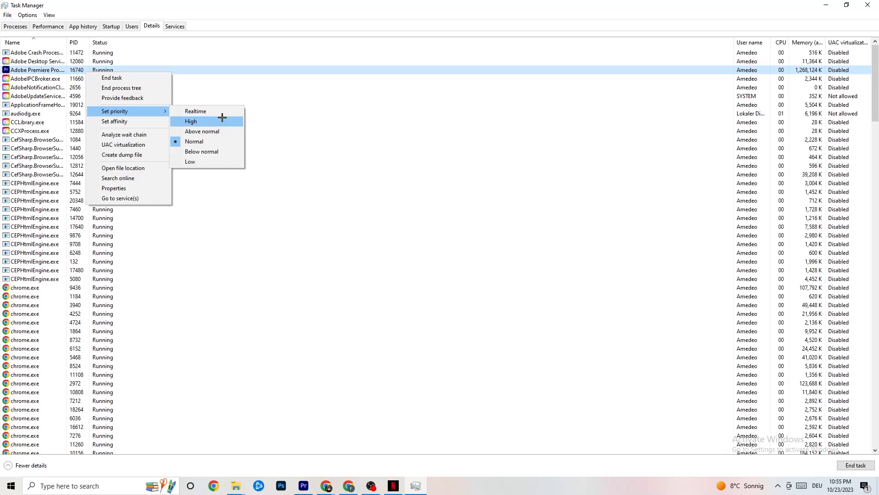
pyautogui.moveTo(354, 96)
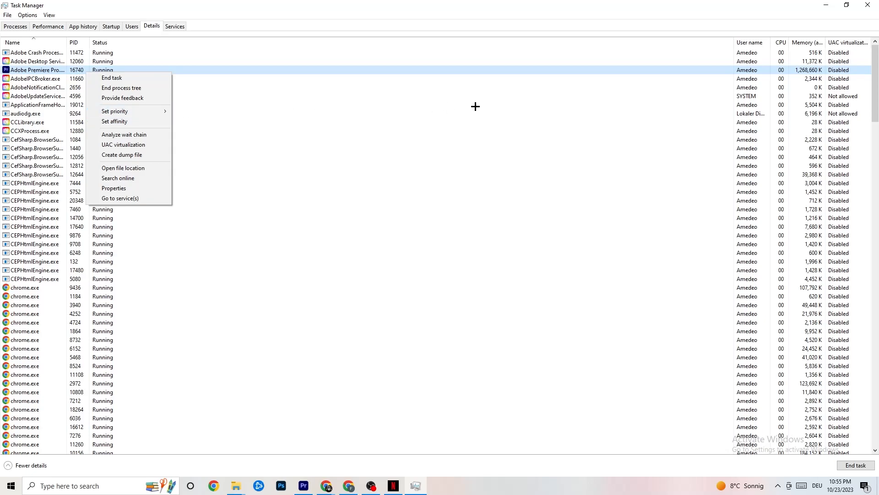
pyautogui.moveTo(194, 100)
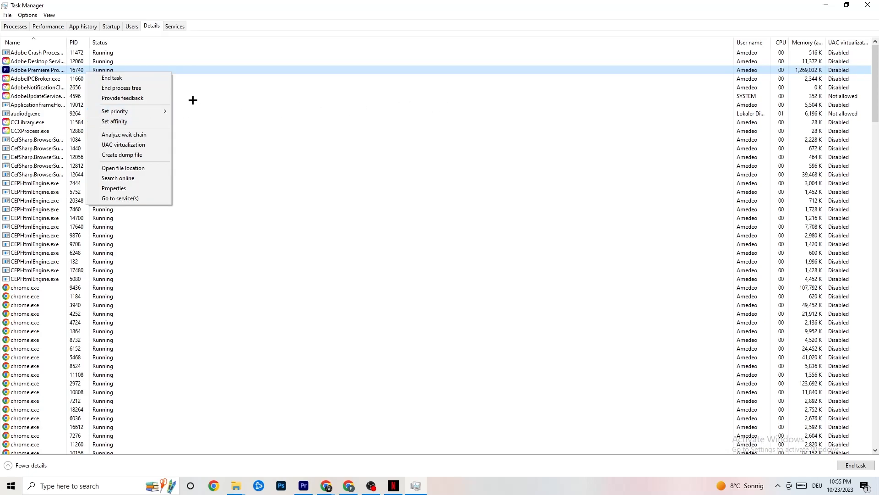
# - Review startup entries such as Adobe Updater Startup Utility and their enable/disable status, then close Task Manager
pyautogui.click(111, 26)
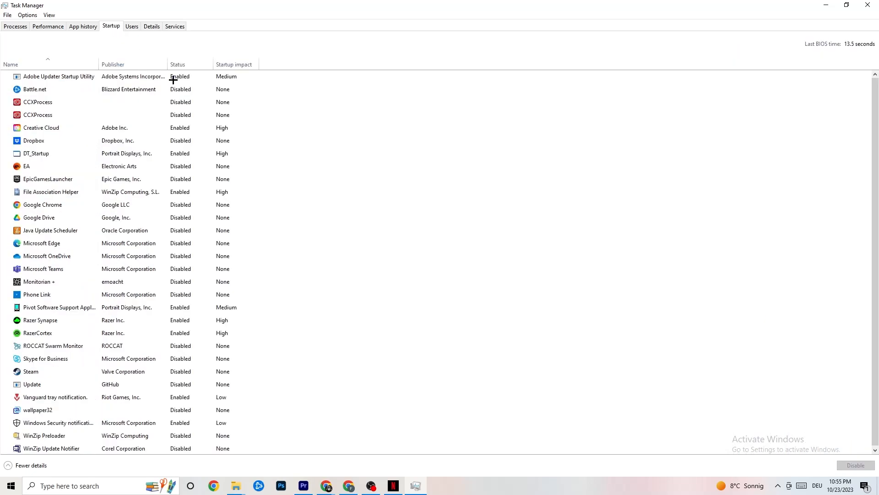
pyautogui.click(38, 101)
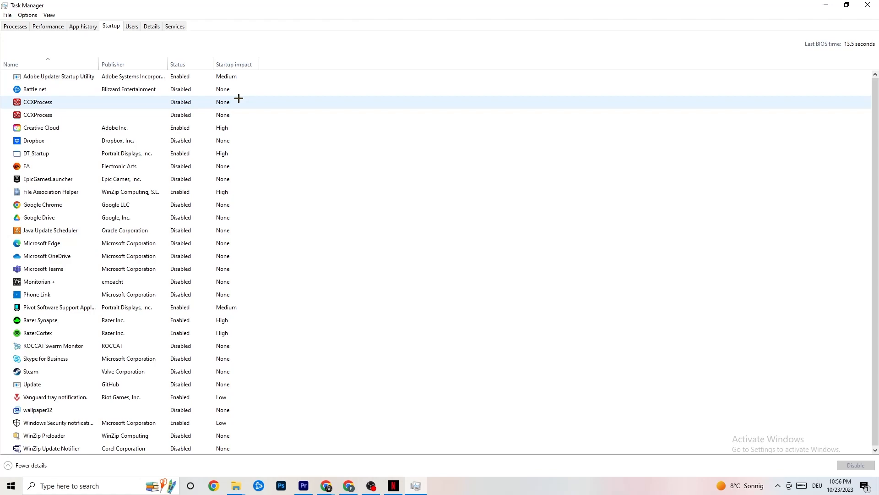
pyautogui.click(58, 77)
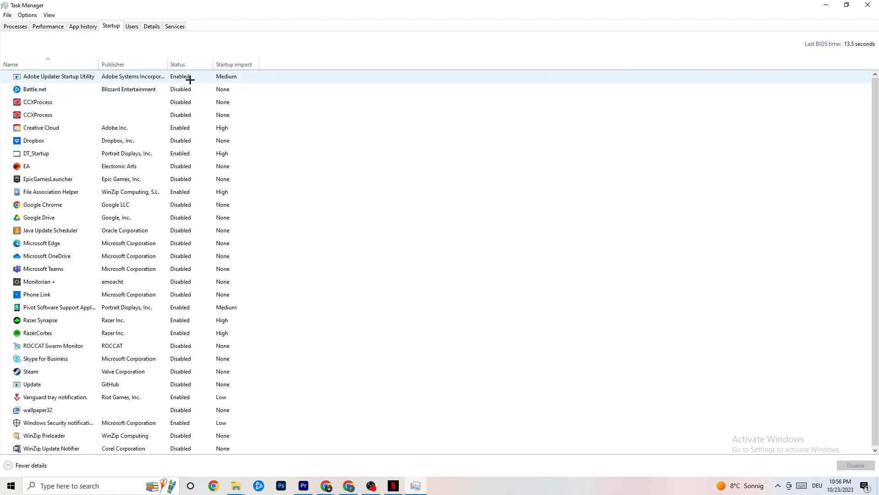
pyautogui.moveTo(180, 76)
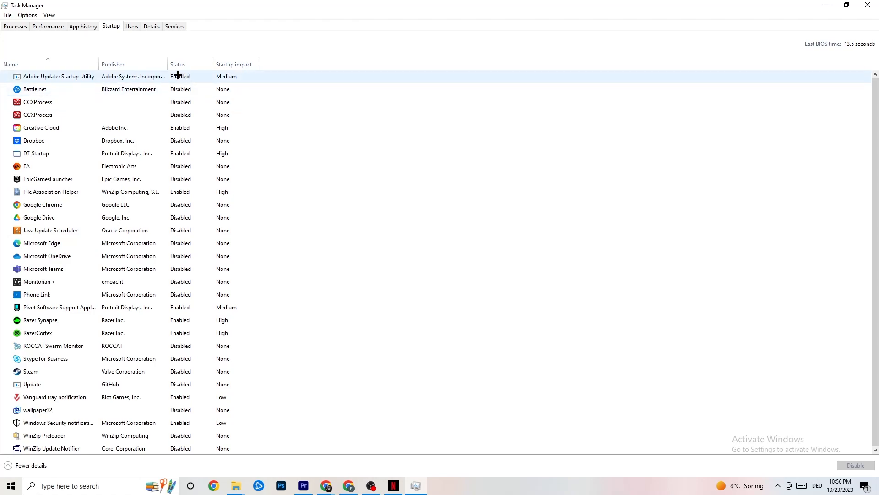
pyautogui.rightClick(39, 218)
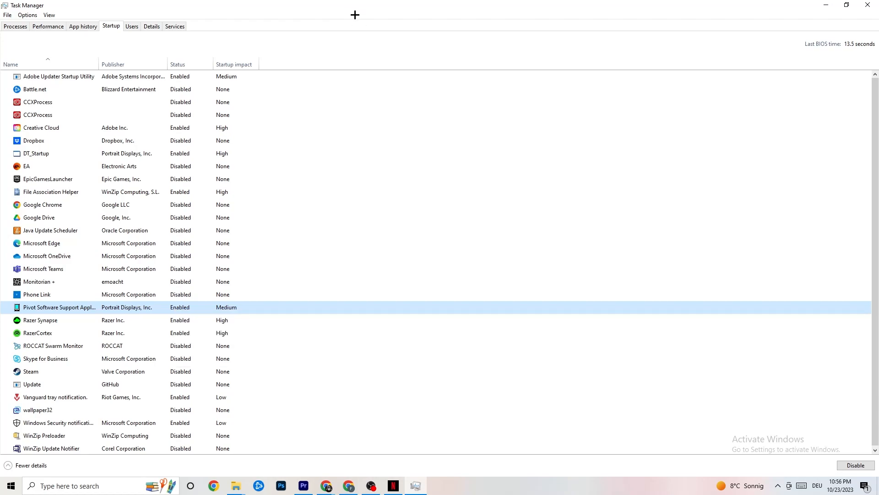
pyautogui.moveTo(369, 48)
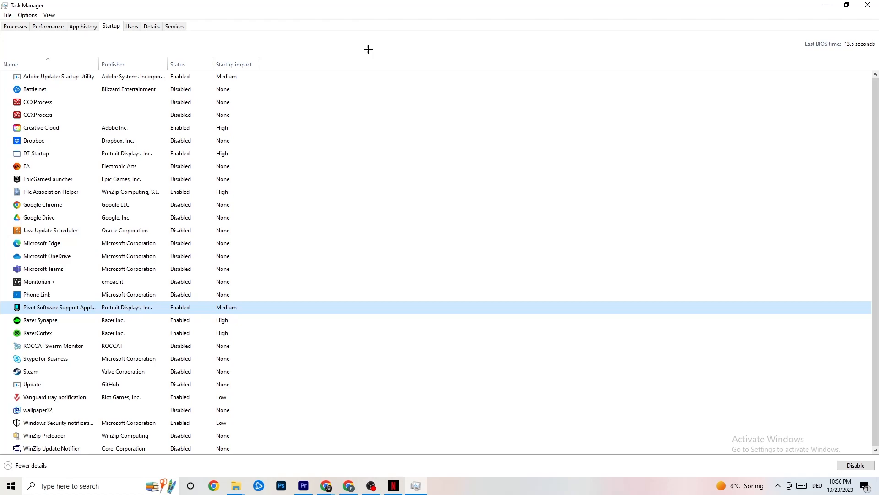
pyautogui.click(846, 5)
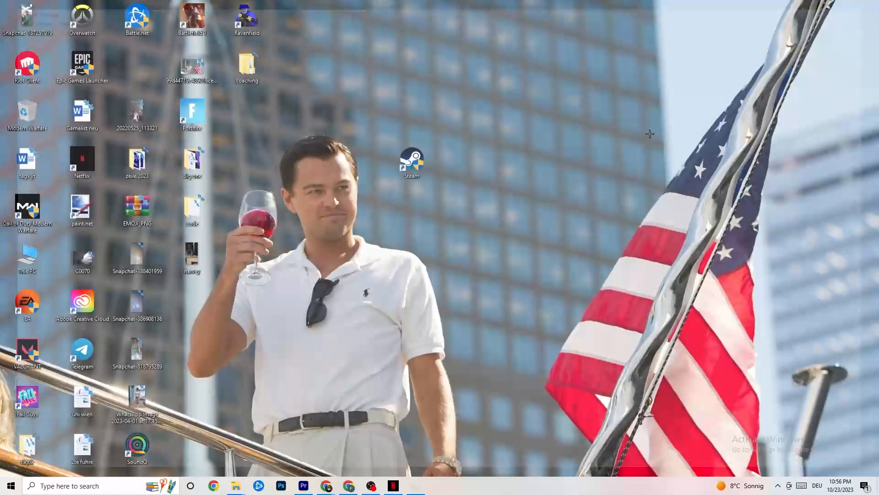